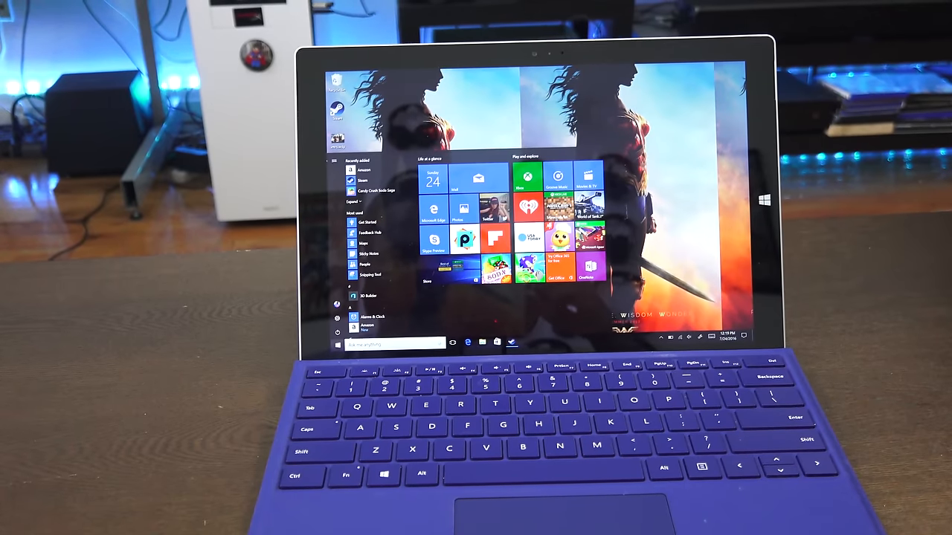
Navigate from Start to Settings > Update & security > Windows Defender.
{"action": "left_click", "coordinate": [363, 180]}
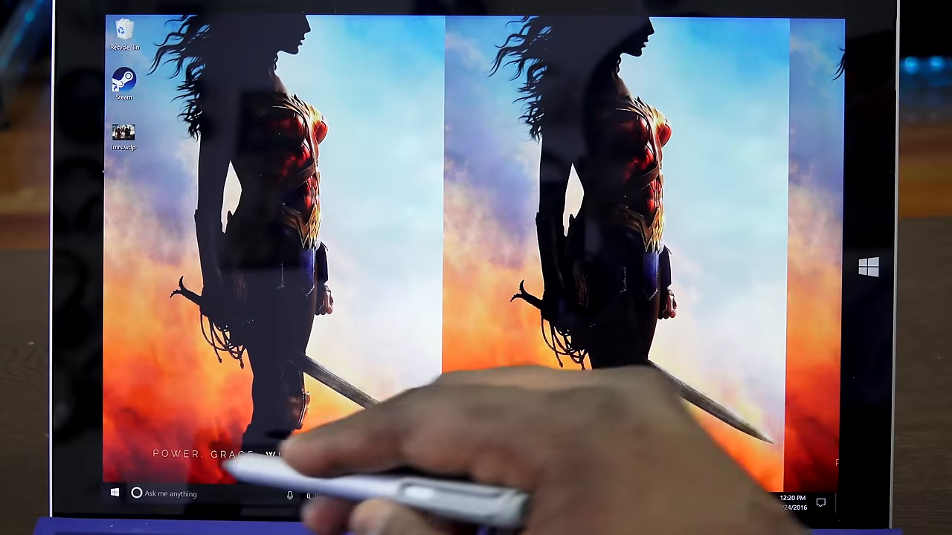
{"action": "left_click", "coordinate": [114, 493]}
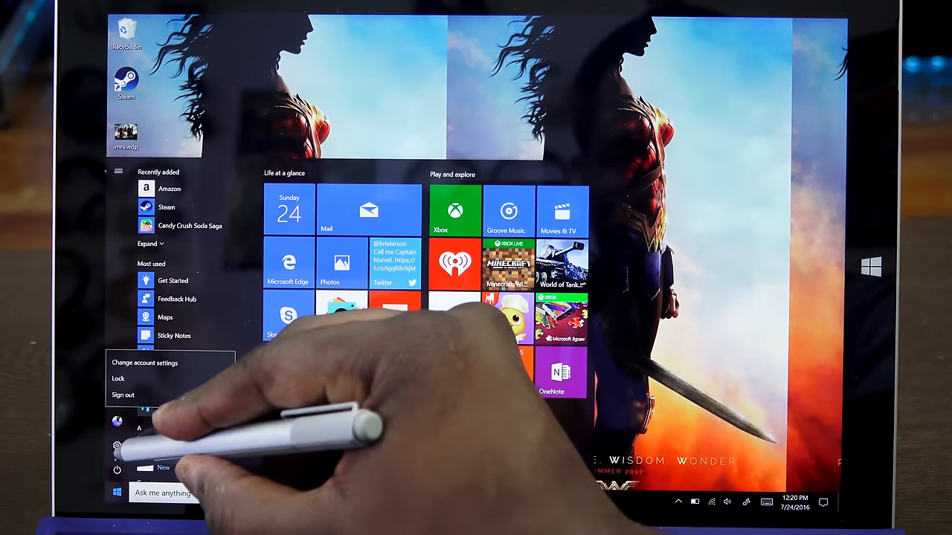
{"action": "left_click", "coordinate": [116, 446]}
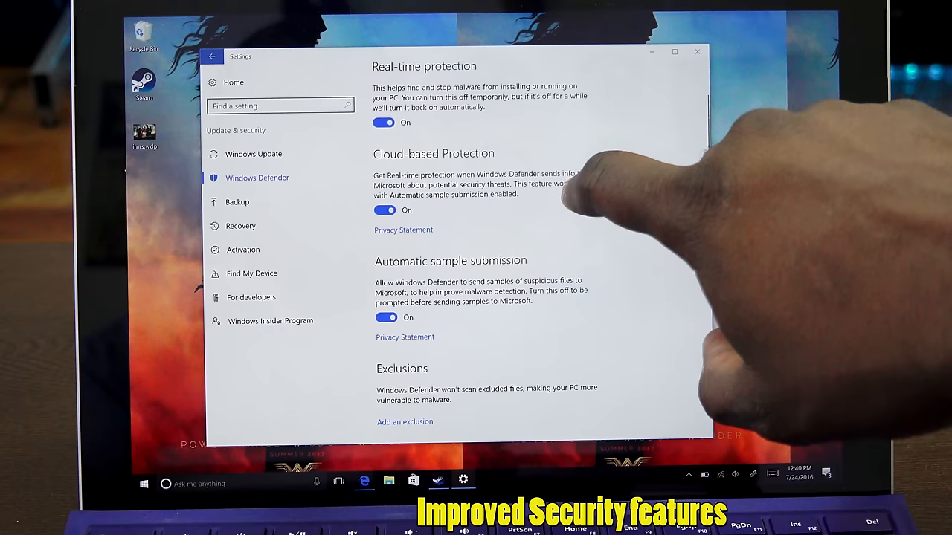
Launch the full Windows Defender app, review History and Home, then close it.
{"action": "scroll", "scroll_direction": "down", "scroll_amount": 3}
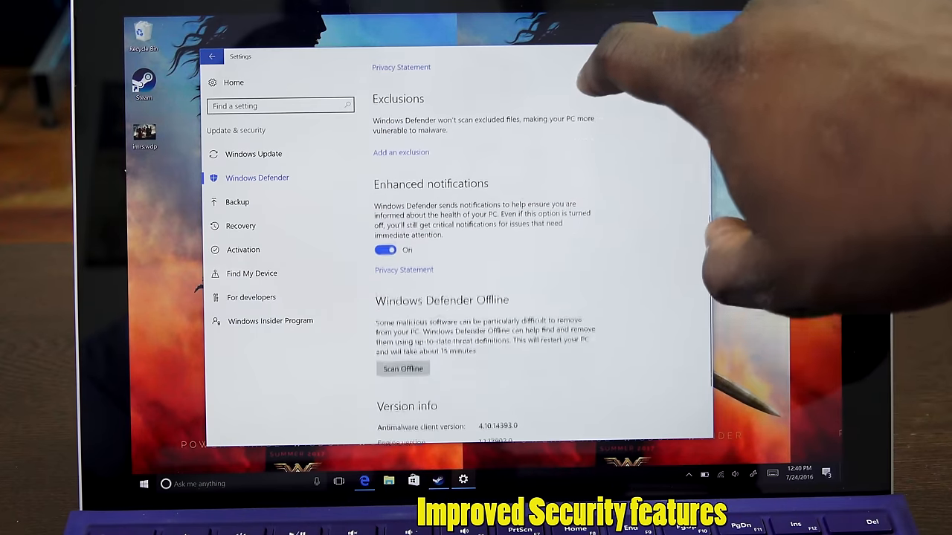
{"action": "scroll", "scroll_direction": "down", "scroll_amount": 3}
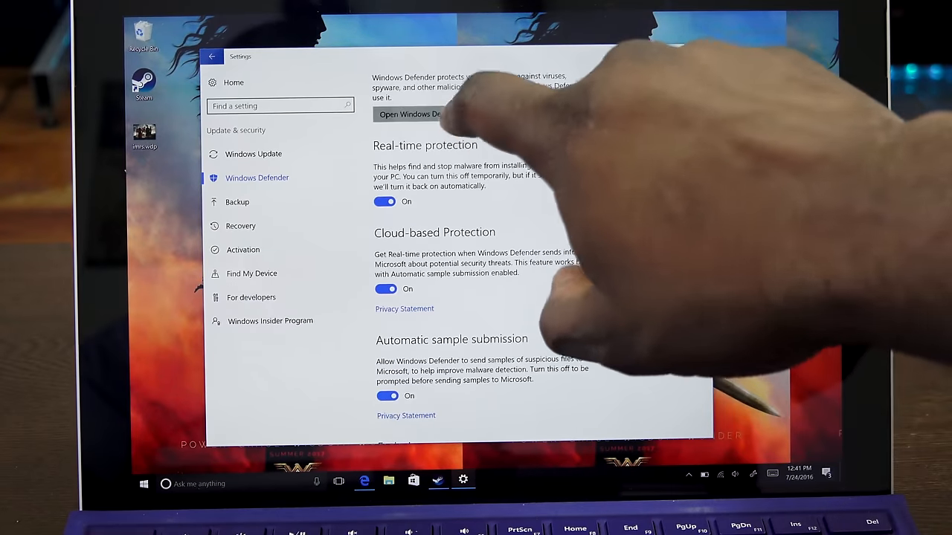
{"action": "left_click", "coordinate": [421, 113]}
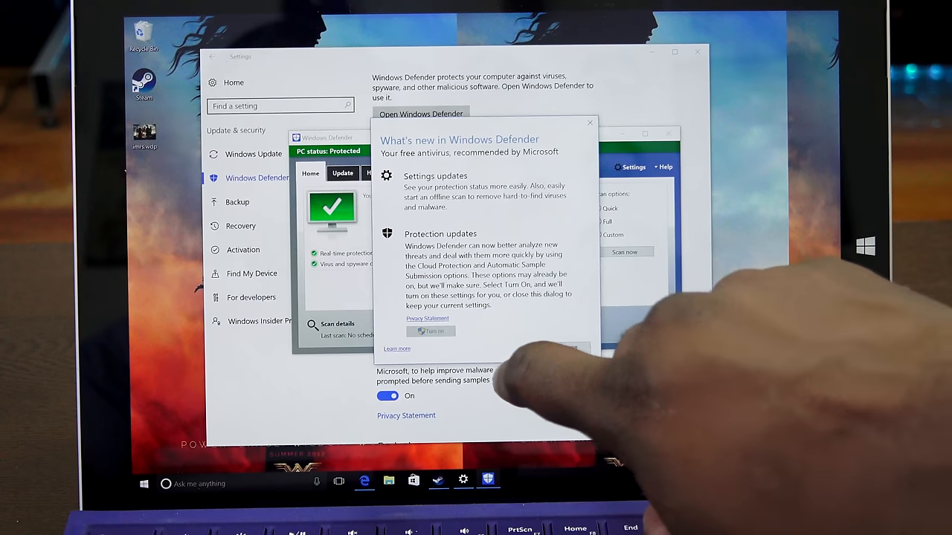
{"action": "left_click", "coordinate": [589, 122]}
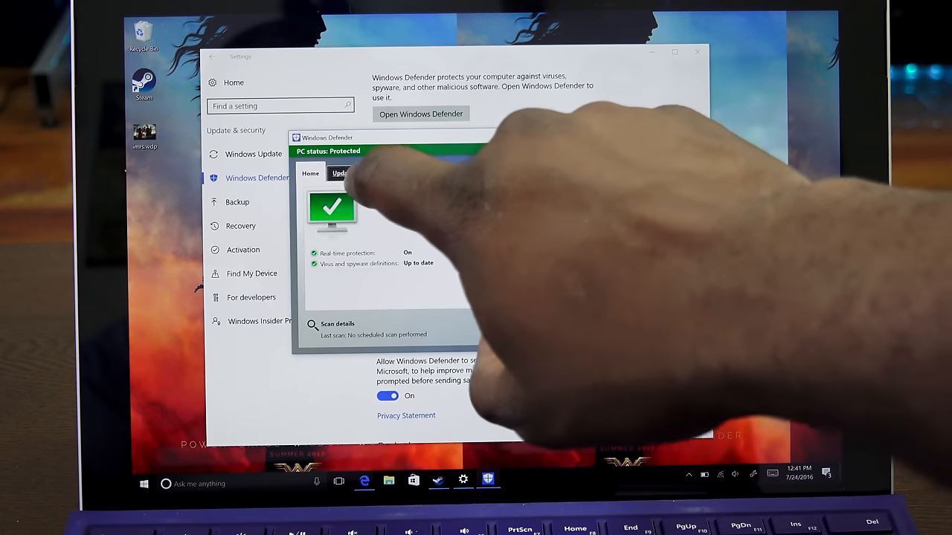
{"action": "left_click", "coordinate": [378, 173]}
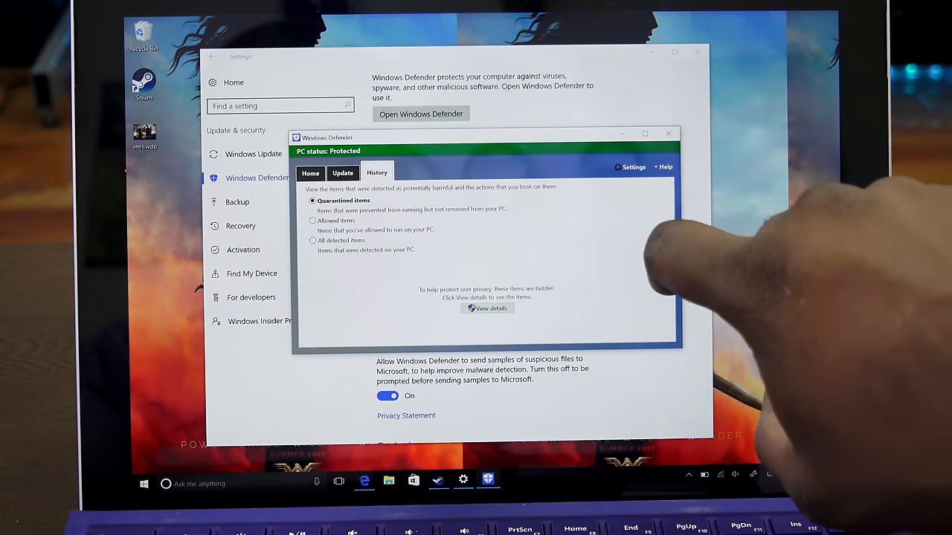
{"action": "left_click", "coordinate": [309, 173]}
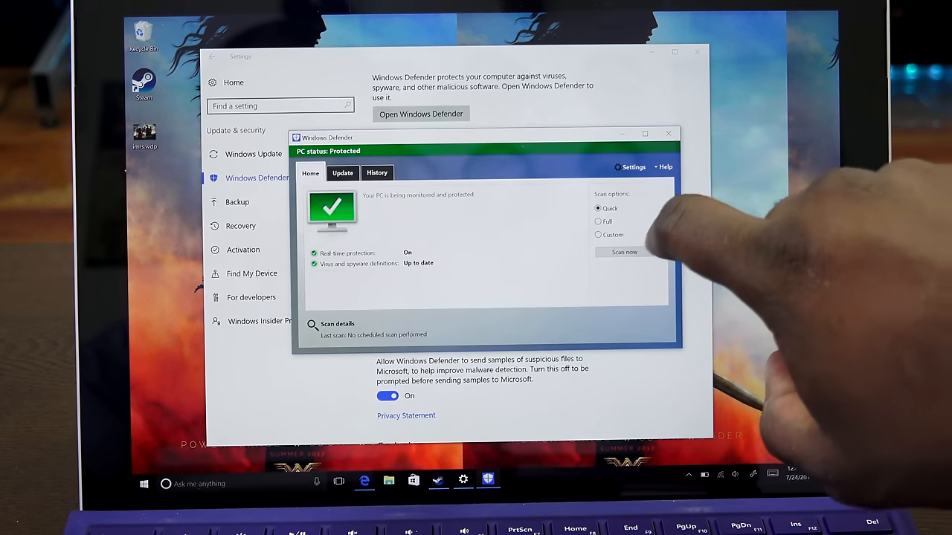
{"action": "left_click", "coordinate": [597, 235]}
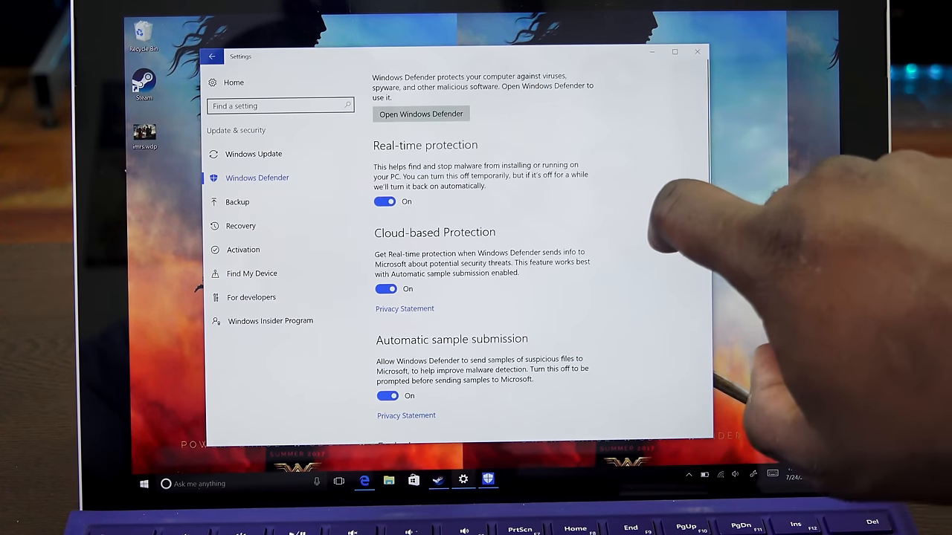
Scroll down to reach Accounts > Sign-in options.
{"action": "scroll", "scroll_direction": "down", "scroll_amount": 3}
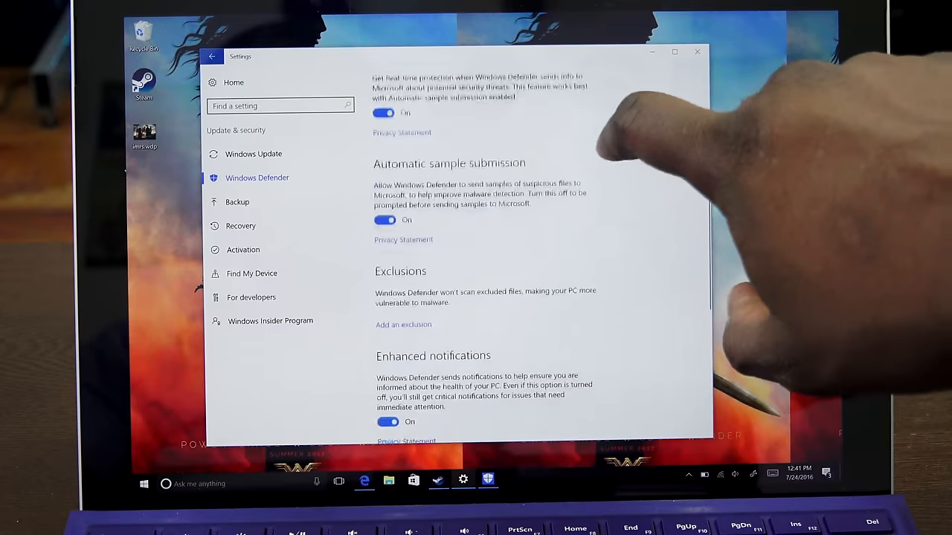
{"action": "scroll", "scroll_direction": "down", "scroll_amount": 3}
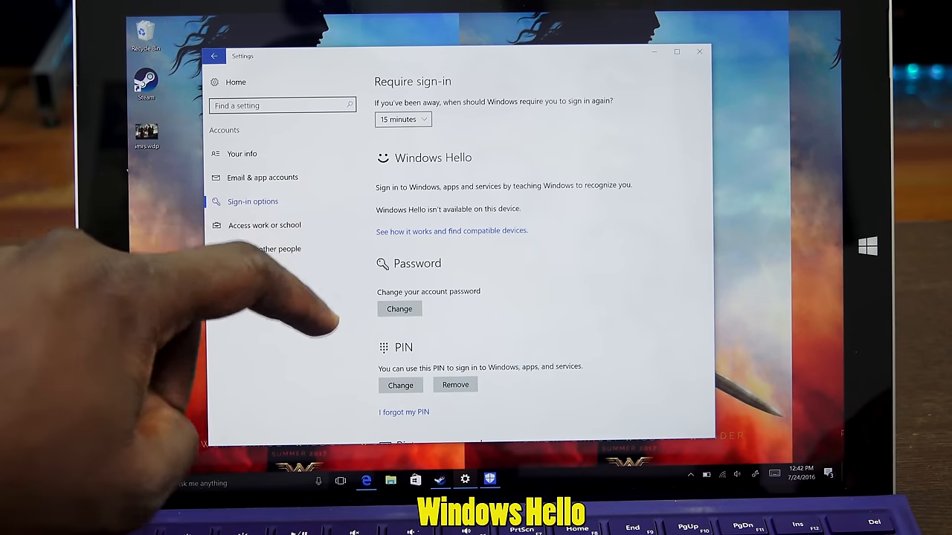
Scroll the Sign-in options, then launch the Store from the Start menu tile.
{"action": "scroll", "scroll_direction": "down", "scroll_amount": 3}
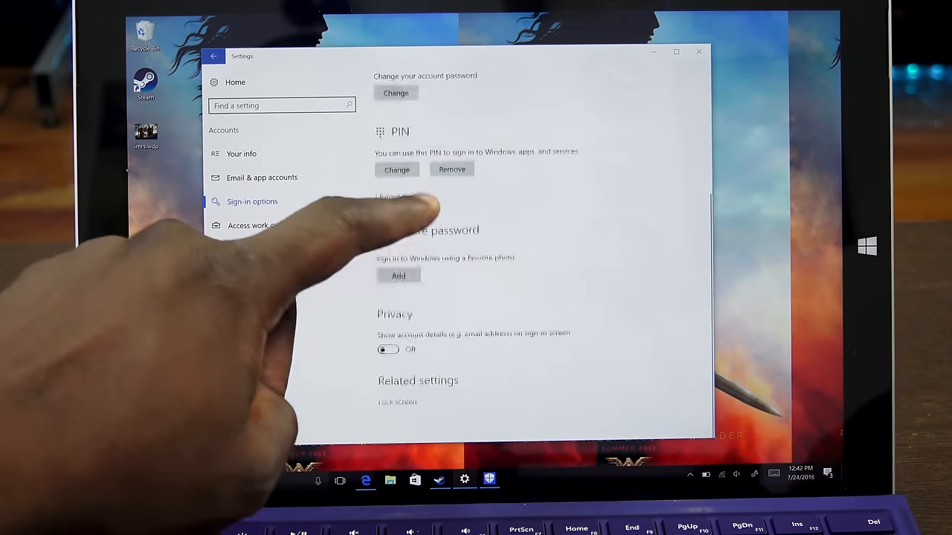
{"action": "scroll", "scroll_direction": "up", "scroll_amount": 3}
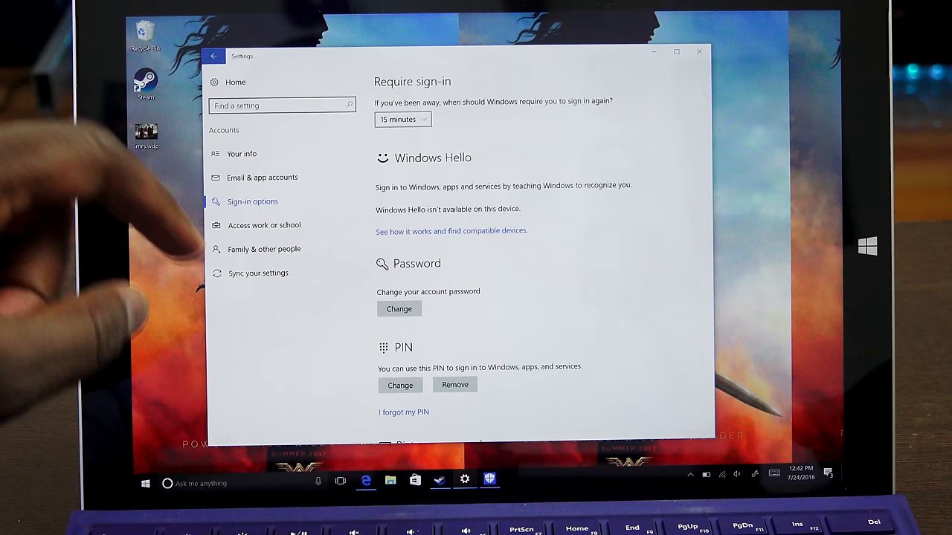
{"action": "left_click", "coordinate": [146, 483]}
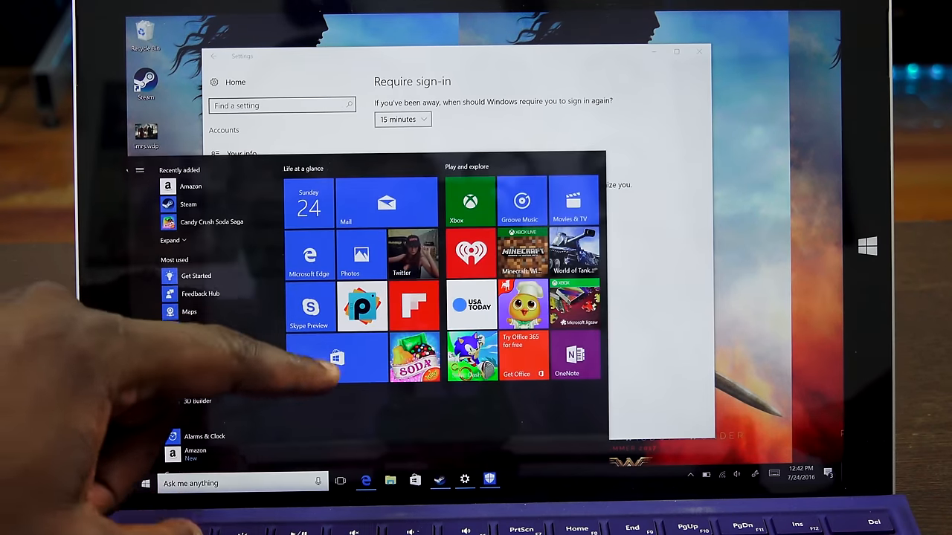
{"action": "left_click", "coordinate": [337, 357]}
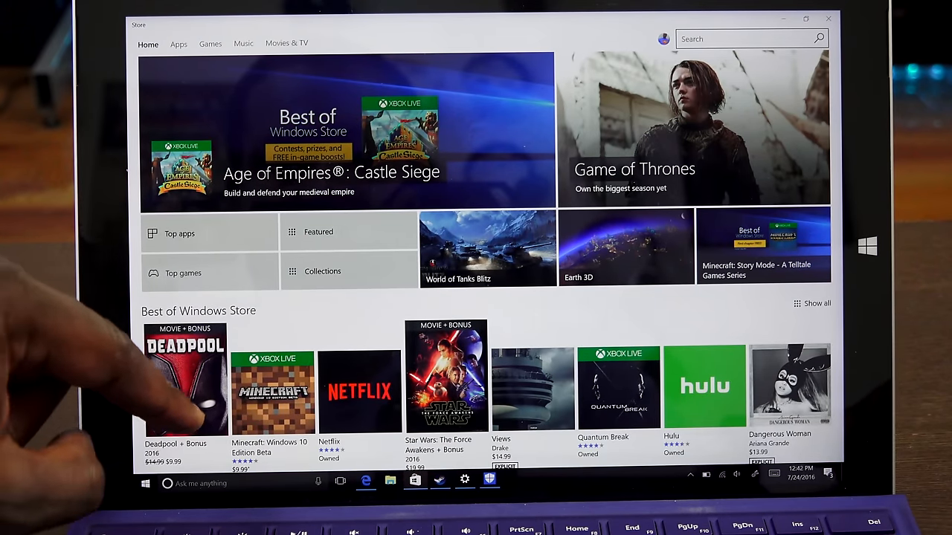
Browse the Store home page and switch to Edge showing Yahoo.
{"action": "left_click", "coordinate": [184, 379]}
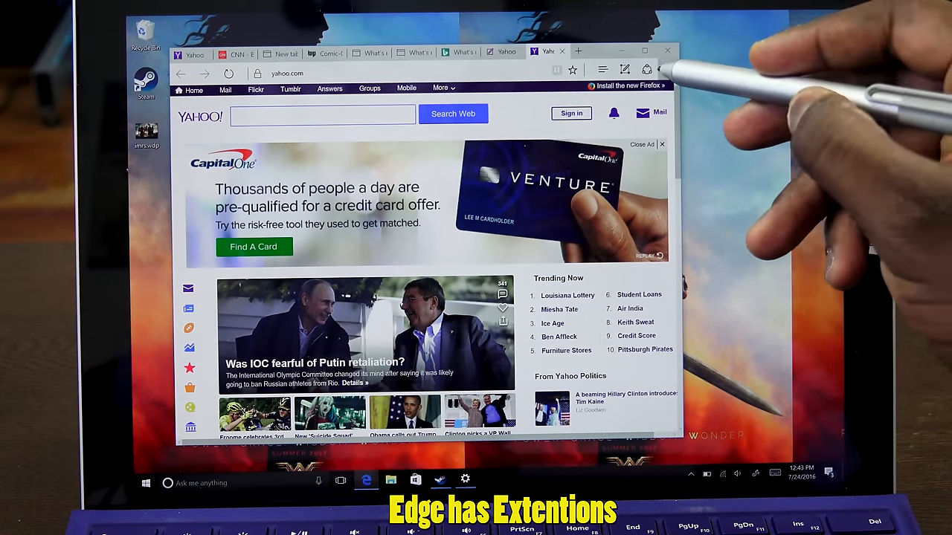
Show Edge's Extensions pane and turn on the Amazon Assistant extension.
{"action": "left_click", "coordinate": [666, 70]}
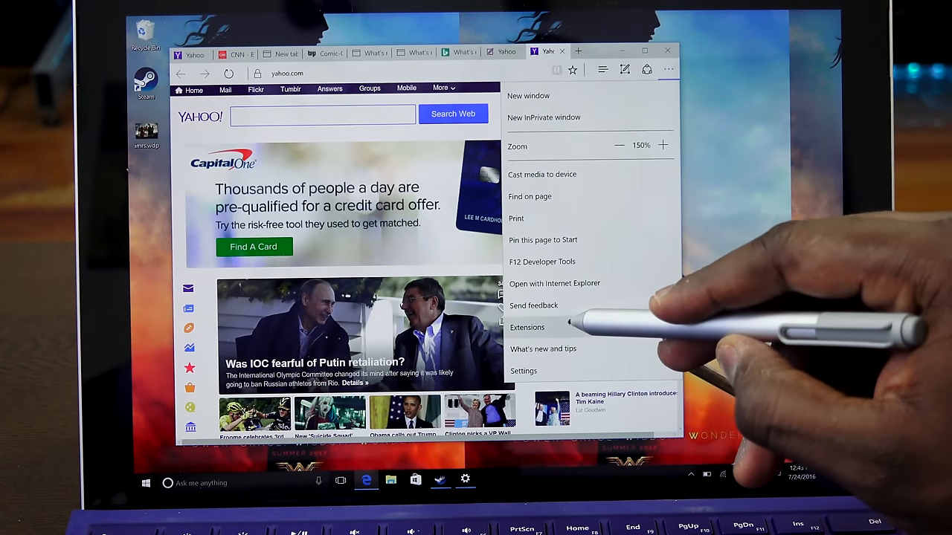
{"action": "left_click", "coordinate": [527, 327]}
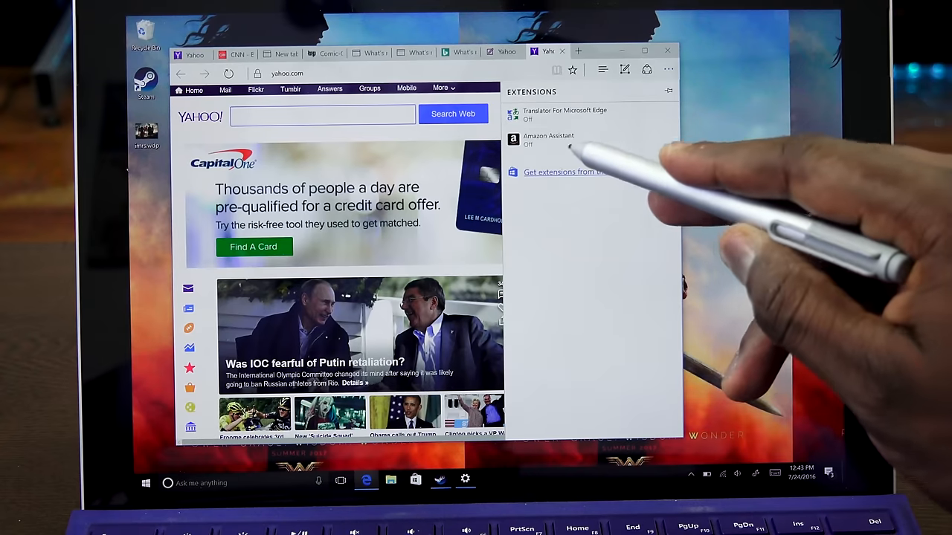
{"action": "left_click", "coordinate": [549, 140]}
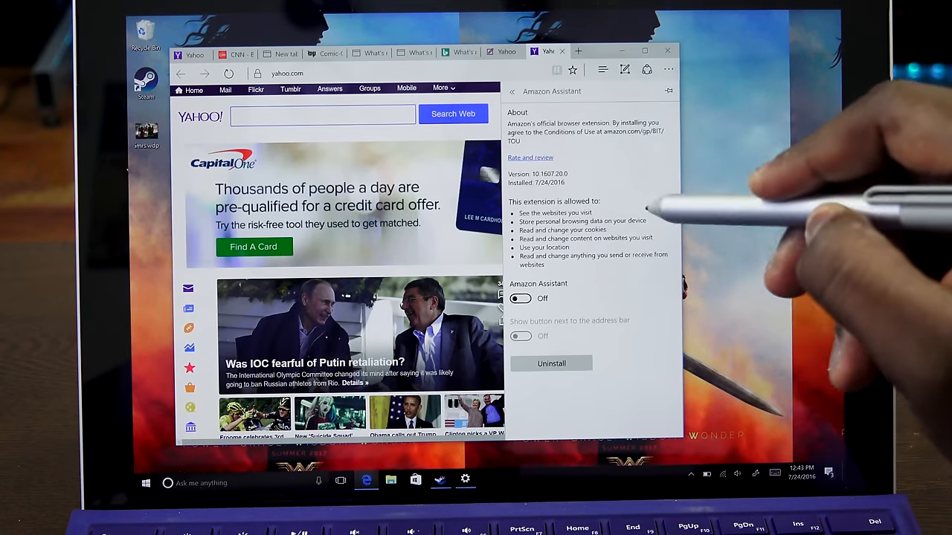
{"action": "left_click", "coordinate": [520, 297]}
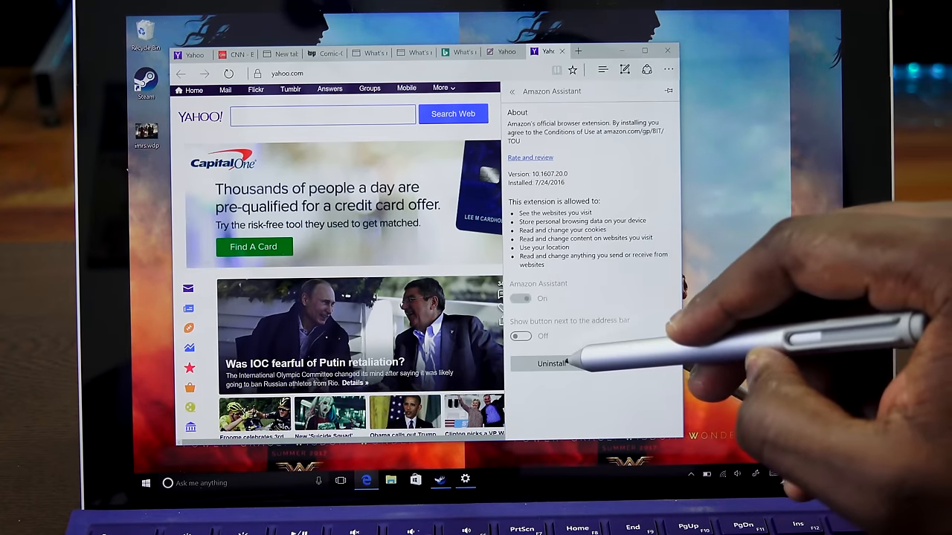
{"action": "left_click", "coordinate": [520, 297]}
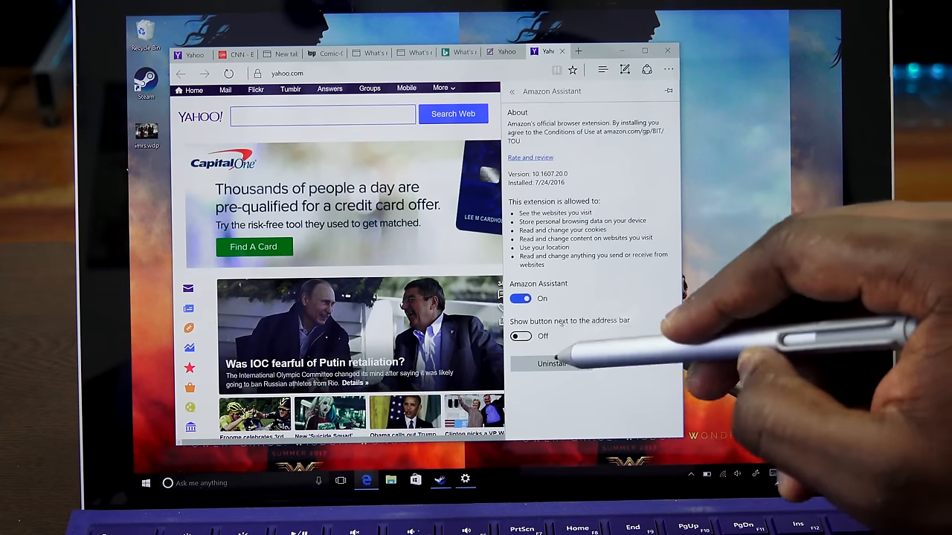
{"action": "left_click", "coordinate": [521, 336]}
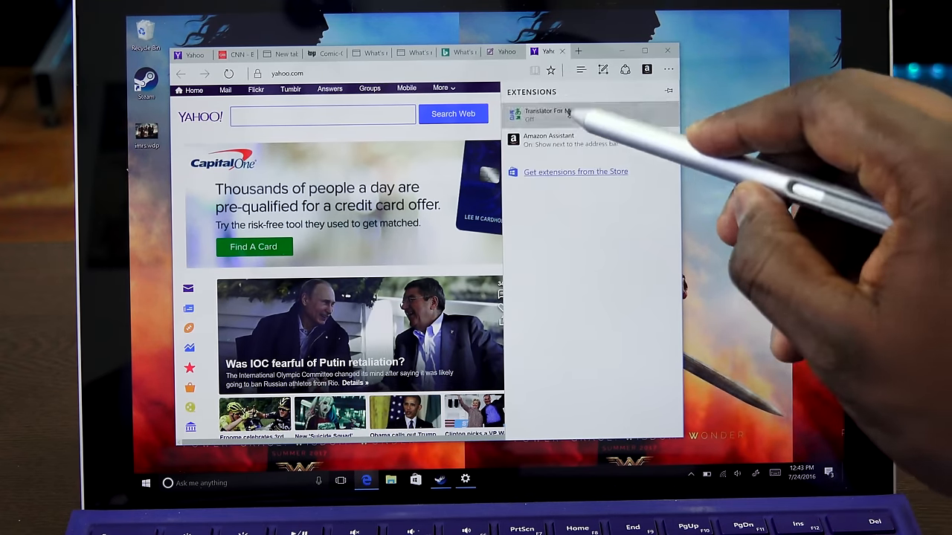
Turn on Translator for Microsoft Edge and return to the extensions list.
{"action": "left_click", "coordinate": [551, 116]}
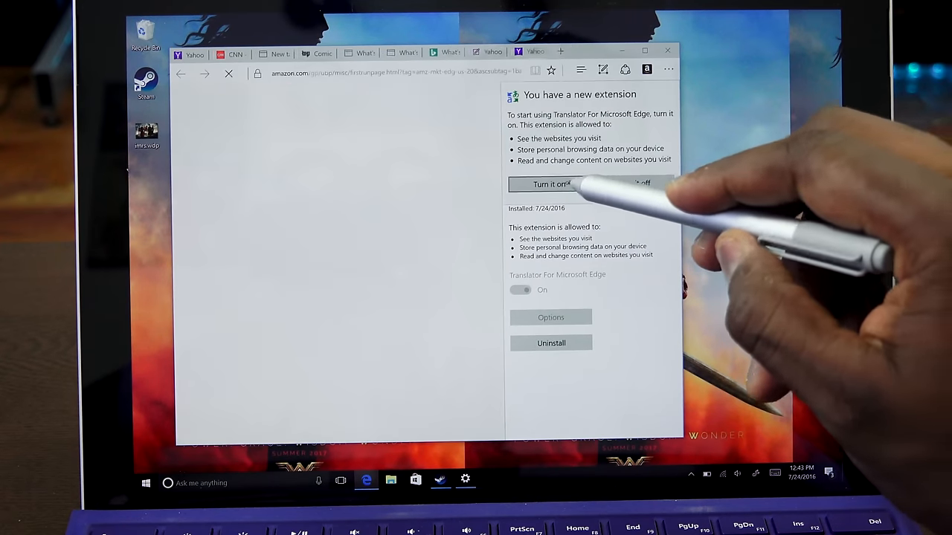
{"action": "left_click", "coordinate": [550, 184]}
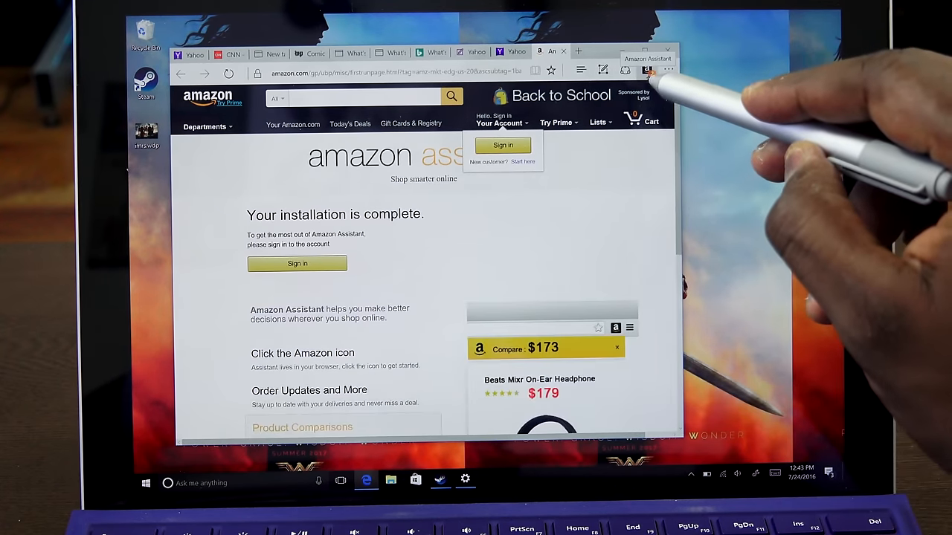
{"action": "left_click", "coordinate": [667, 70]}
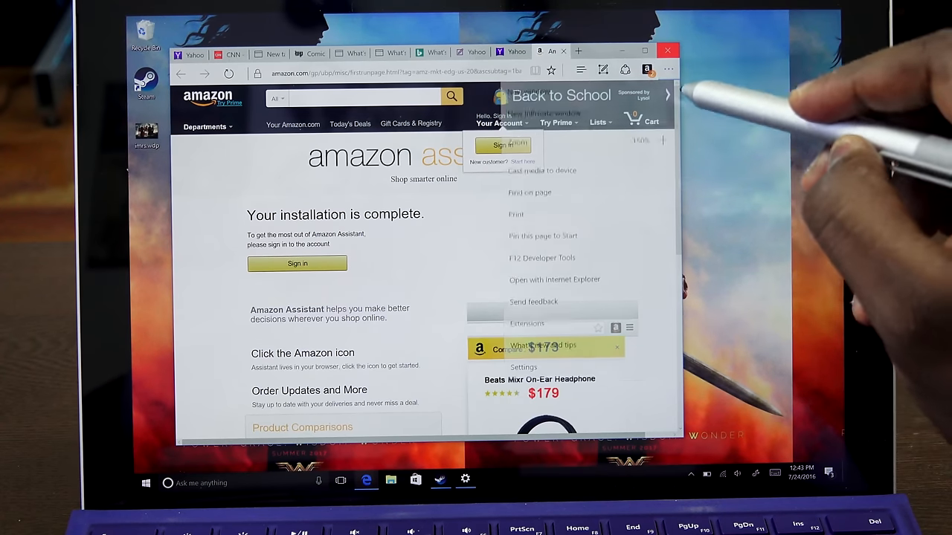
{"action": "left_click", "coordinate": [527, 323]}
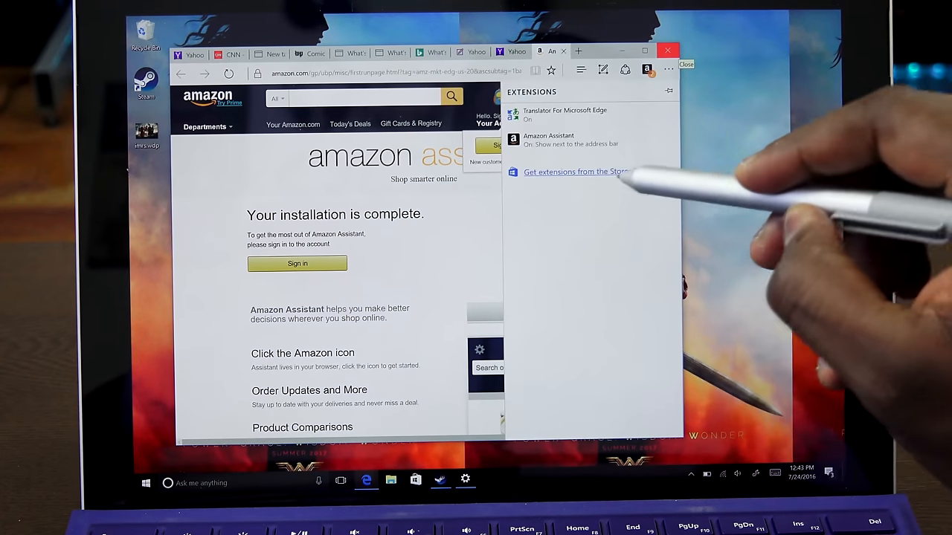
Get extensions from the Store and scroll the Edge extensions catalogue.
{"action": "left_click", "coordinate": [577, 172]}
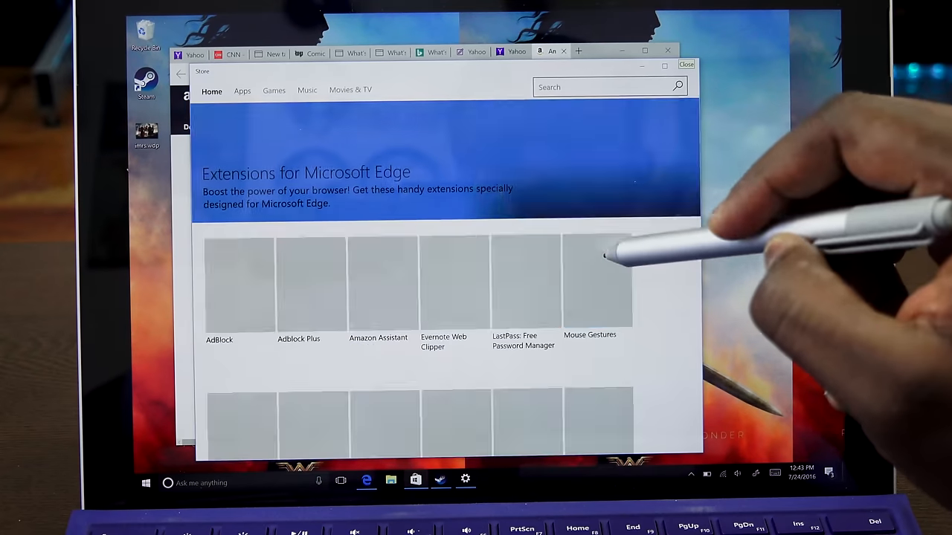
{"action": "scroll", "scroll_direction": "down", "scroll_amount": 3}
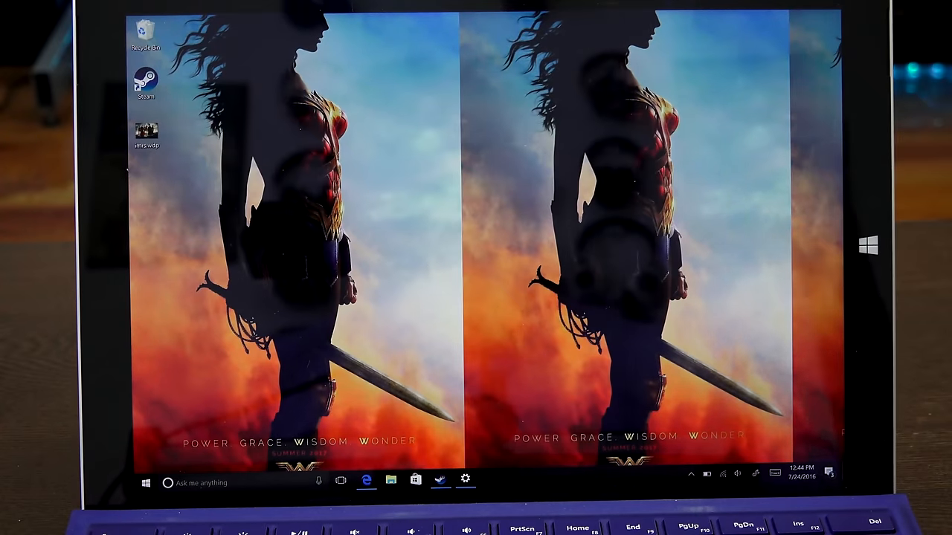
Go to Settings > Devices > Pen & Windows Ink, test the double-click Amazon shortcut and close Amazon.
{"action": "left_click", "coordinate": [464, 479]}
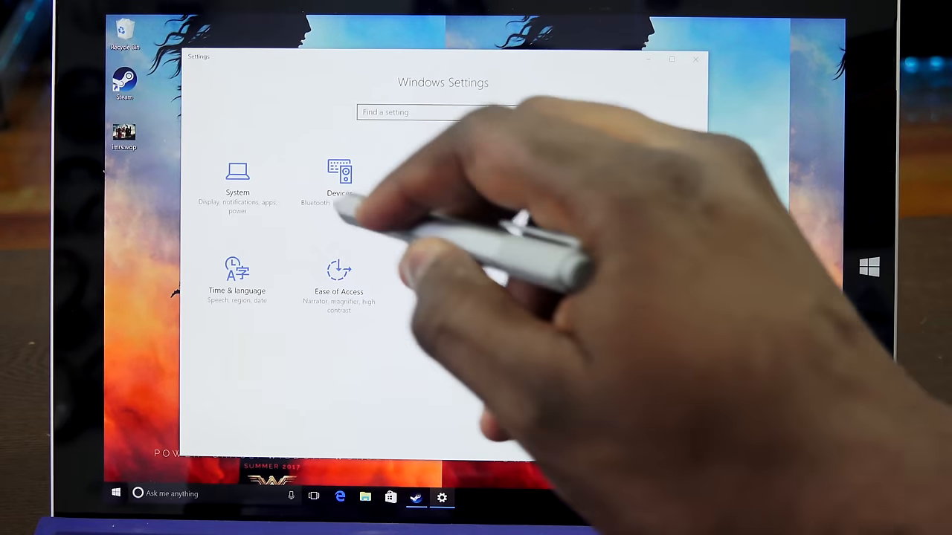
{"action": "left_click", "coordinate": [339, 179]}
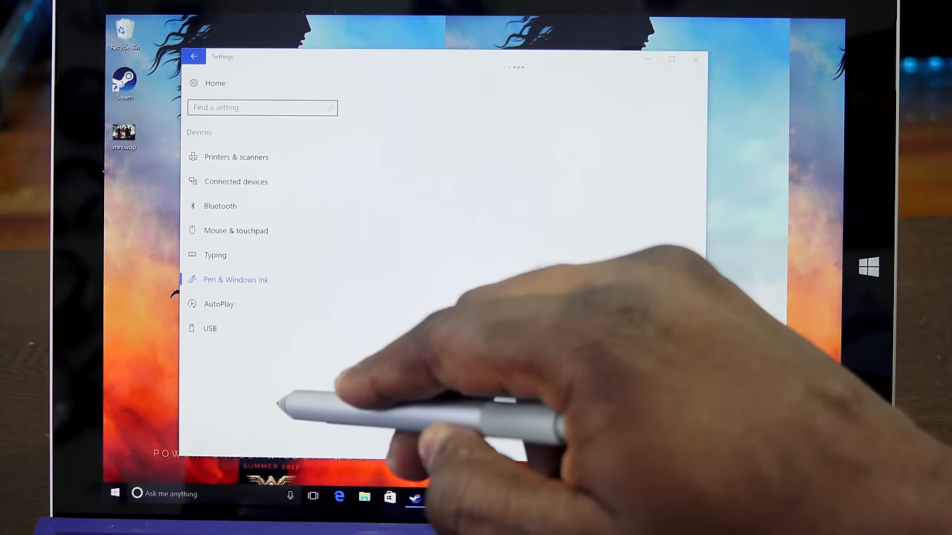
{"action": "left_click", "coordinate": [235, 280]}
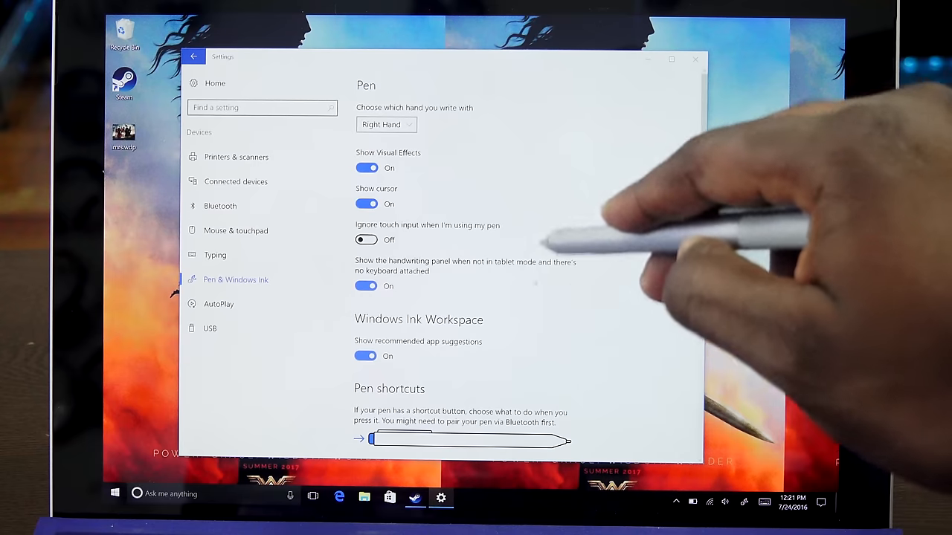
{"action": "scroll", "scroll_direction": "down", "scroll_amount": 3}
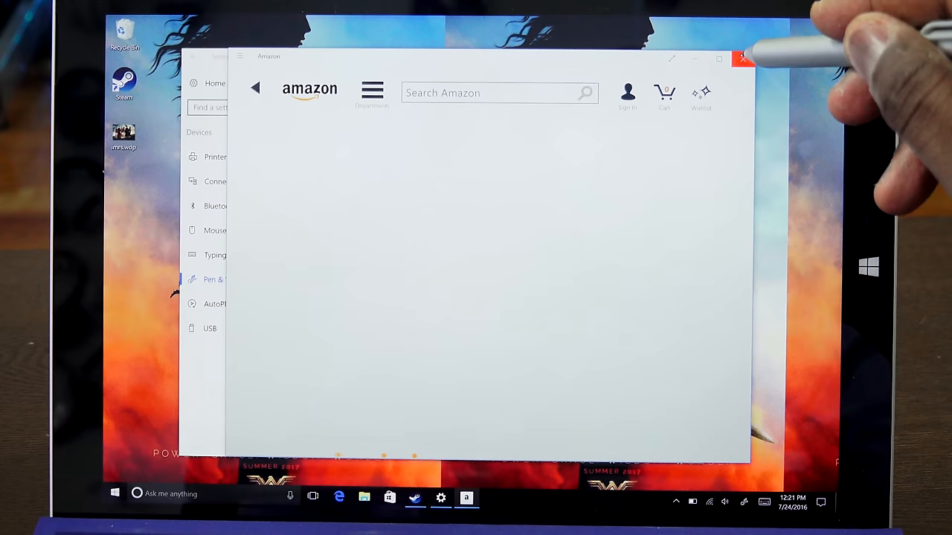
{"action": "left_click", "coordinate": [744, 58]}
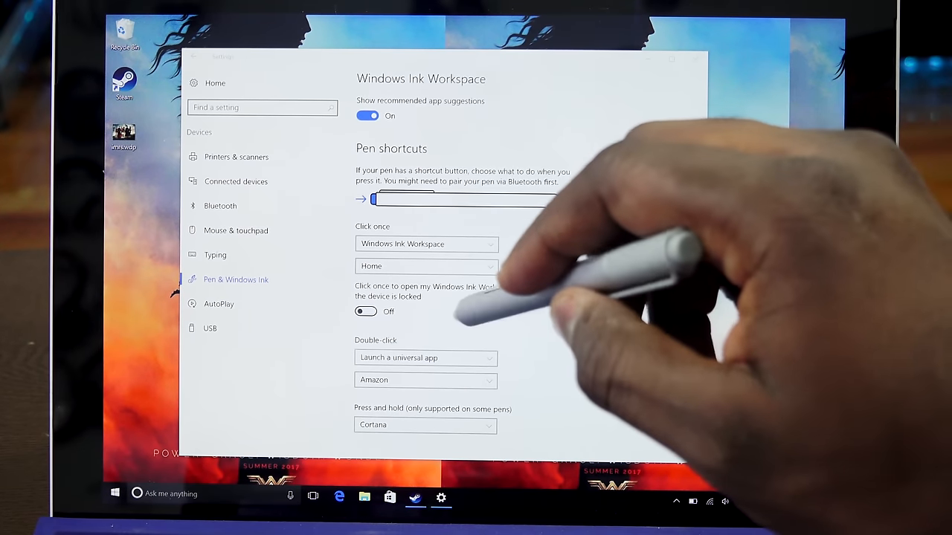
View USB, AutoPlay, Printers & scanners, Connected devices and Bluetooth pages, then go Home.
{"action": "left_click", "coordinate": [209, 329]}
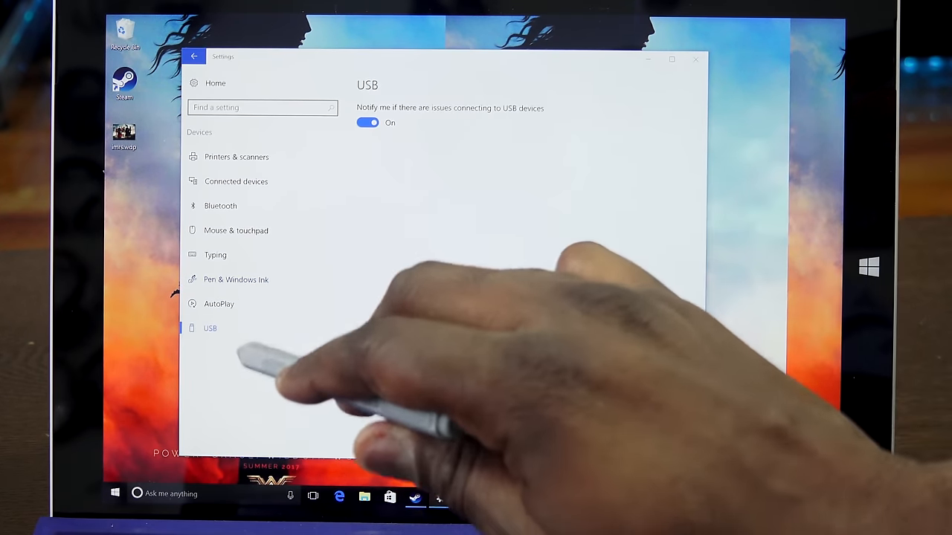
{"action": "left_click", "coordinate": [219, 303]}
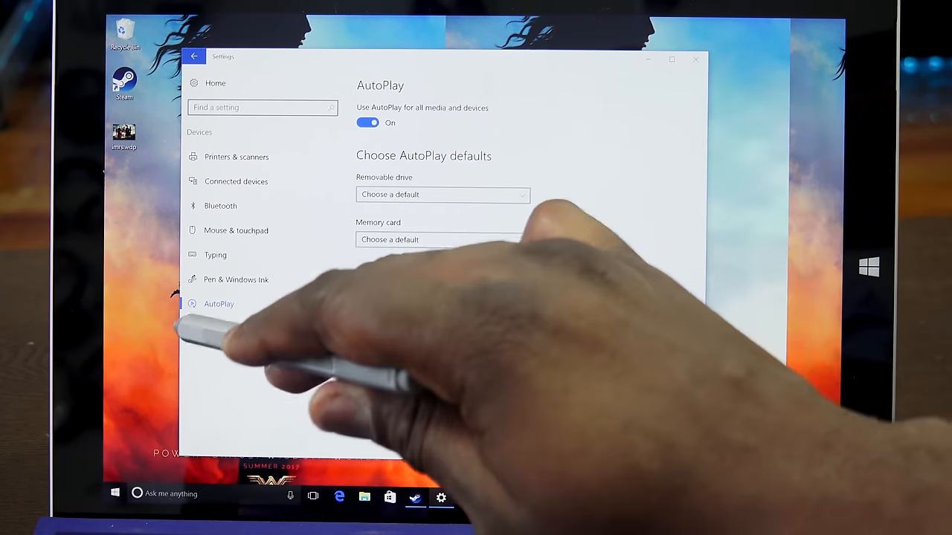
{"action": "left_click", "coordinate": [236, 158]}
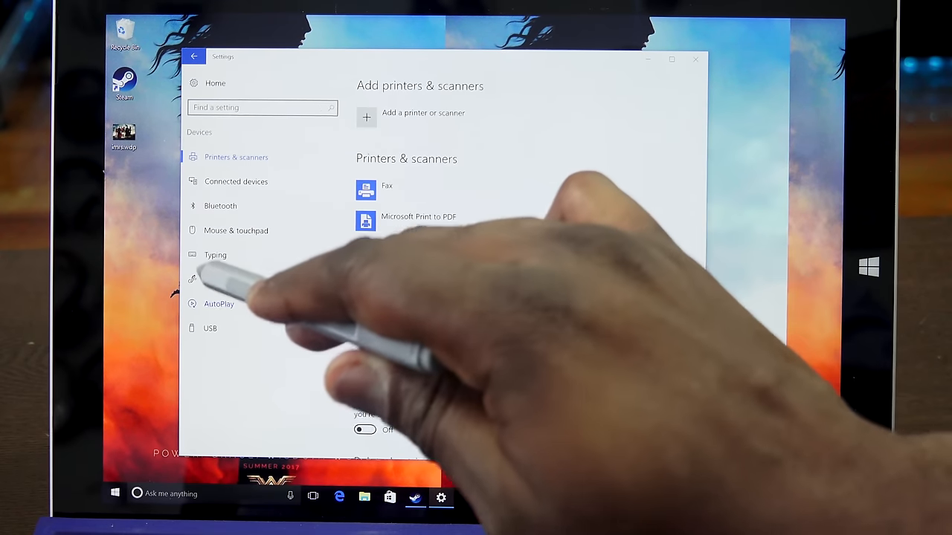
{"action": "left_click", "coordinate": [235, 182]}
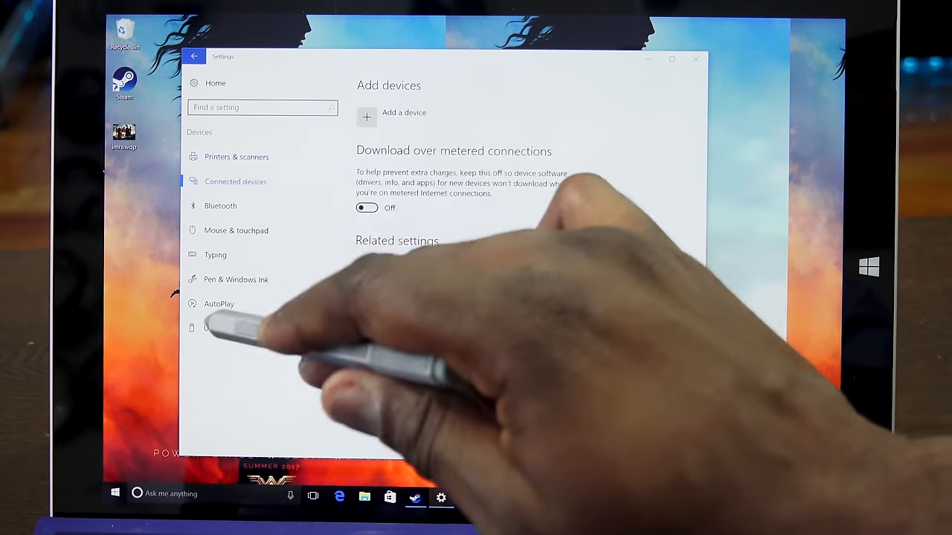
{"action": "left_click", "coordinate": [220, 205]}
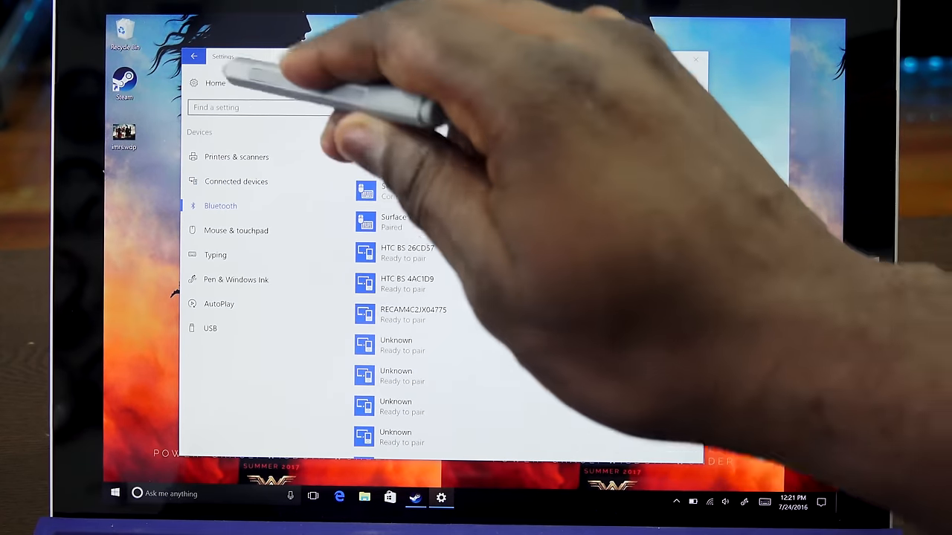
{"action": "left_click", "coordinate": [193, 56]}
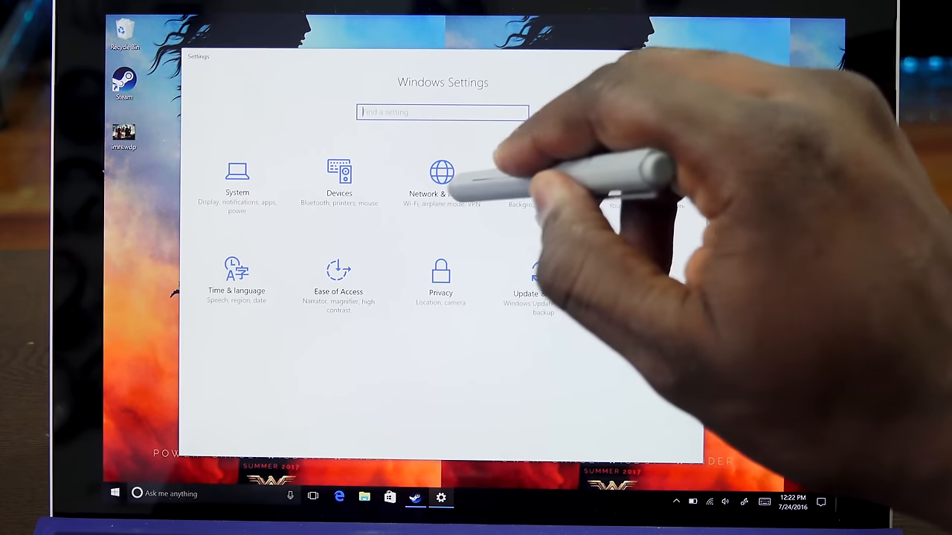
View Network & Internet status and return to the Settings home page.
{"action": "left_click", "coordinate": [442, 181]}
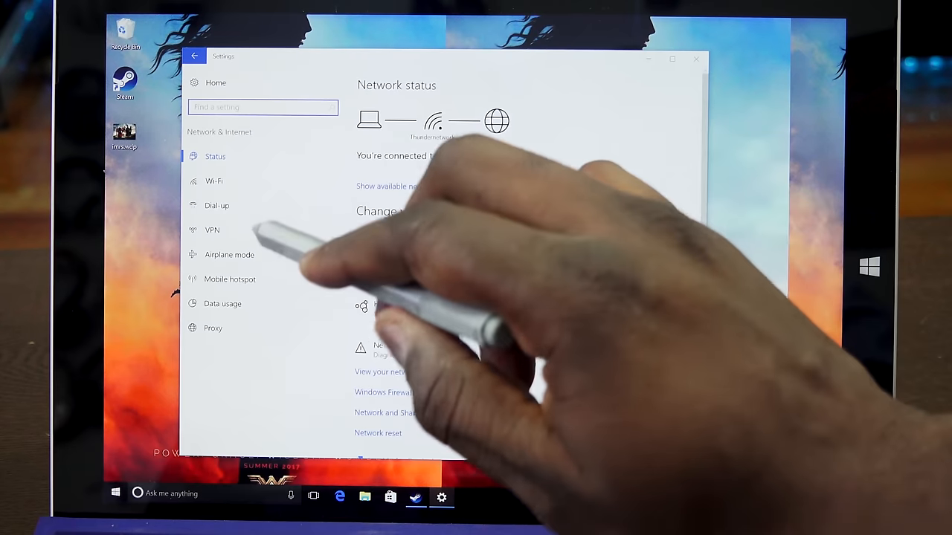
{"action": "left_click", "coordinate": [193, 56]}
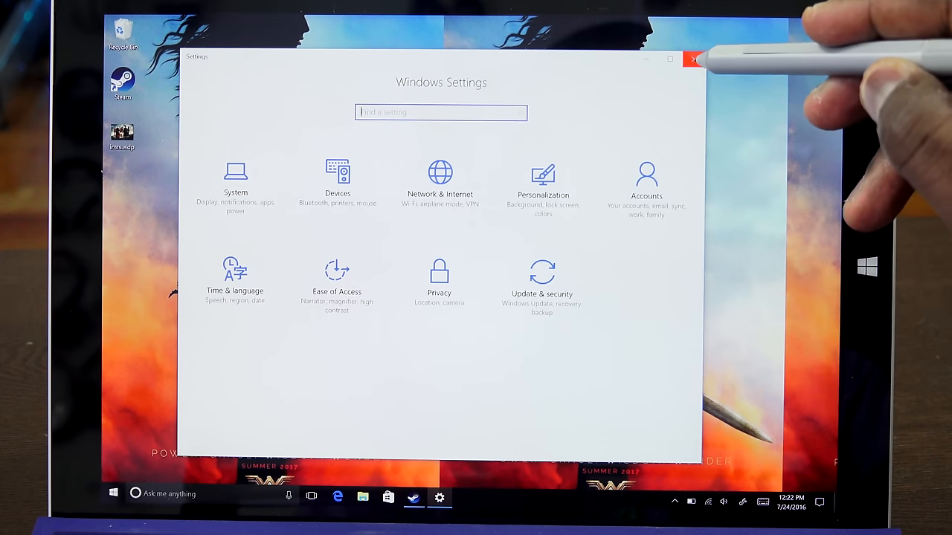
Close the Settings window to return to the desktop.
{"action": "left_click", "coordinate": [693, 59]}
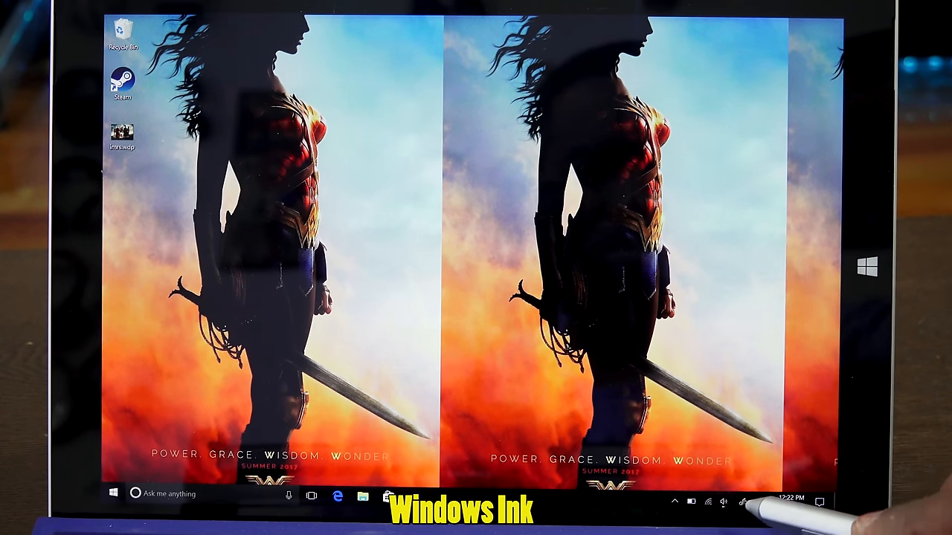
{"action": "mouse_move", "coordinate": [723, 501]}
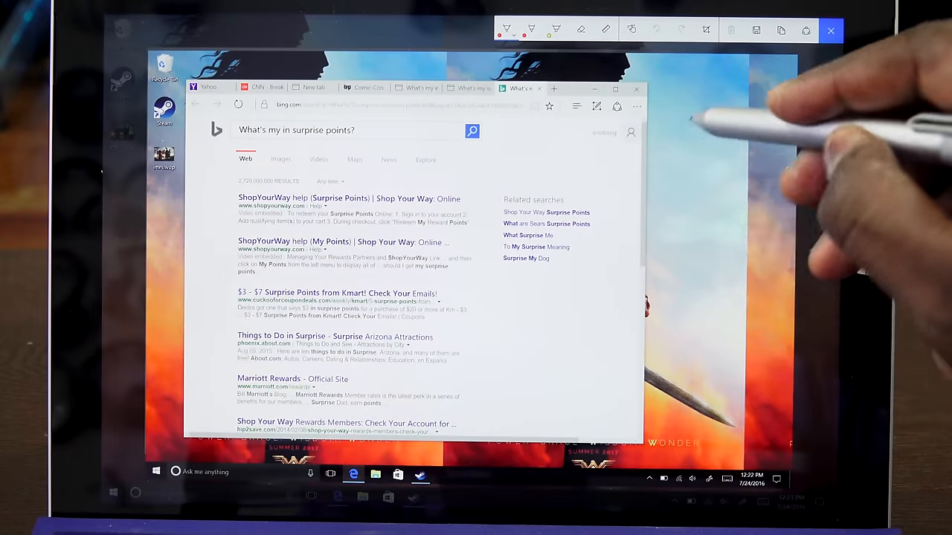
Circle the related searches and handwrite 'check this out' on the screen sketch.
{"action": "left_click_drag", "start_coordinate": [520, 164], "coordinate": [535, 327]}
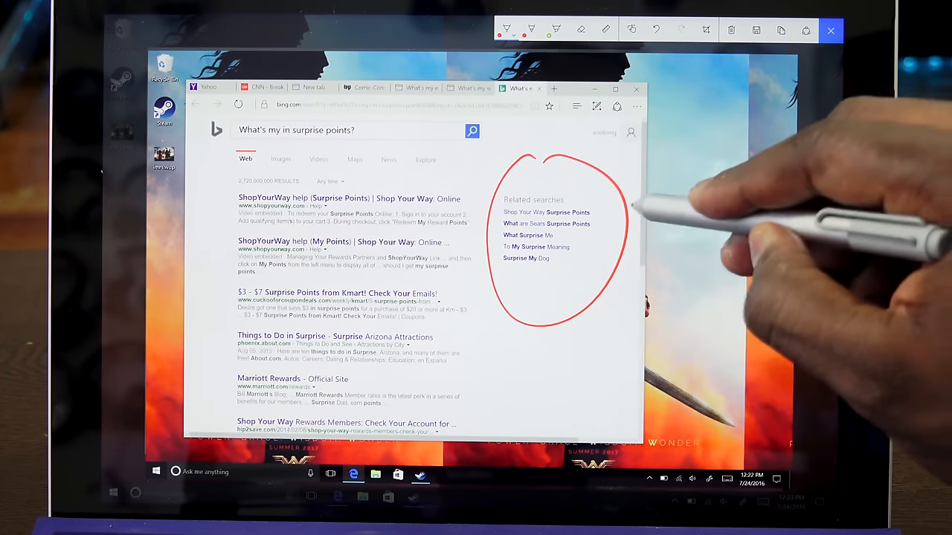
{"action": "left_click_drag", "start_coordinate": [632, 208], "coordinate": [758, 90]}
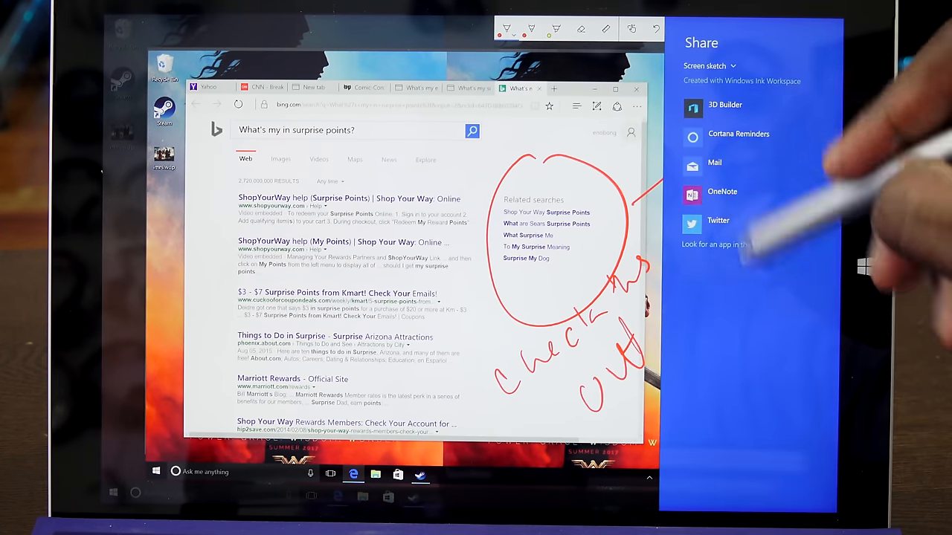
{"action": "mouse_move", "coordinate": [723, 192]}
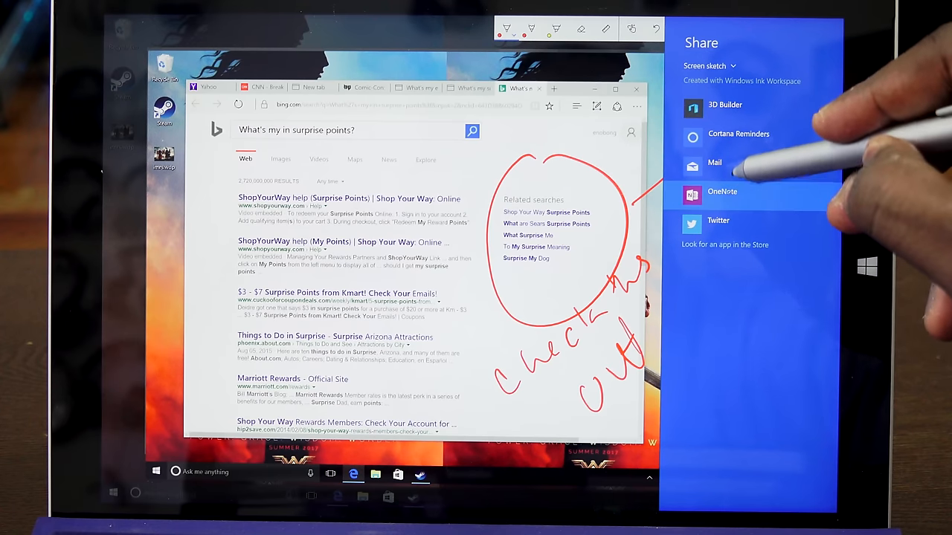
{"action": "mouse_move", "coordinate": [738, 134]}
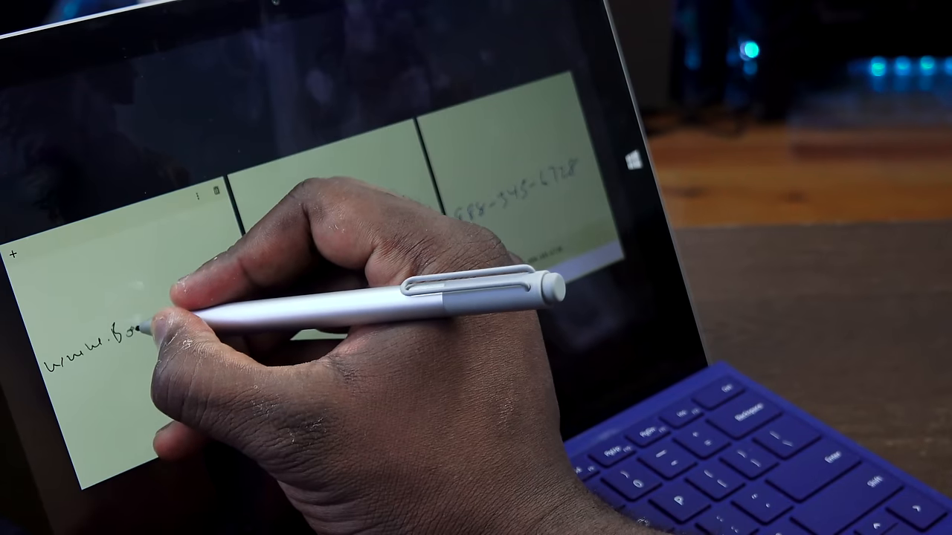
Handwrite a web address on a sticky note, open its recognised link and confirm finding an app for it.
{"action": "left_click_drag", "start_coordinate": [131, 330], "coordinate": [171, 328]}
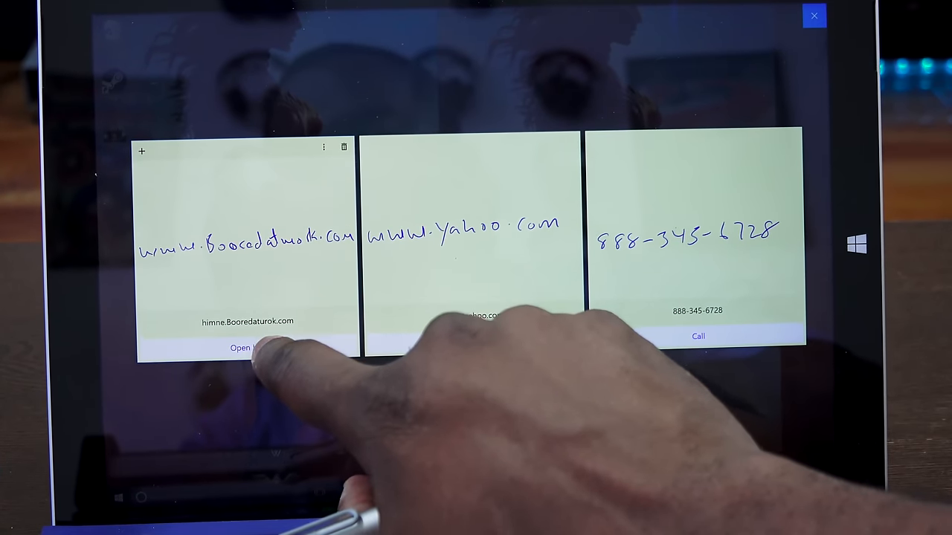
{"action": "left_click", "coordinate": [241, 348]}
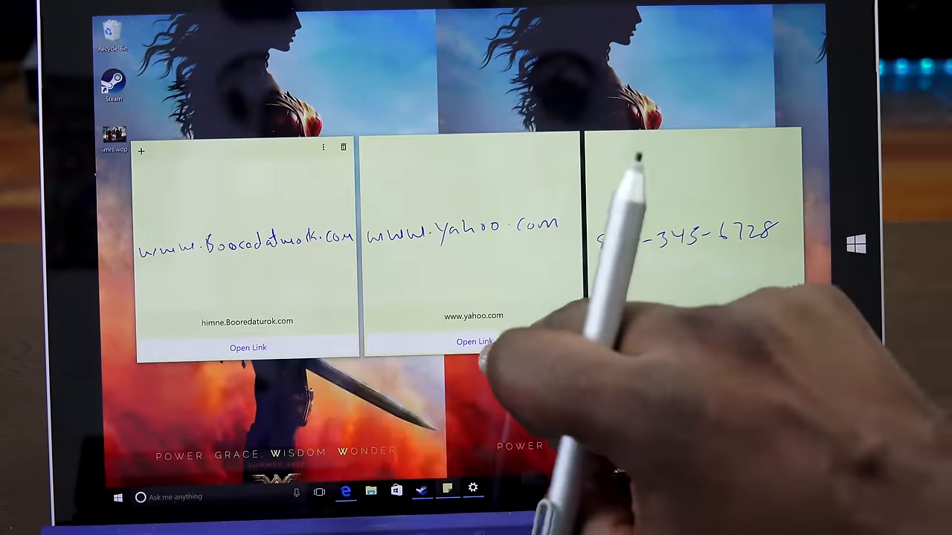
{"action": "left_click", "coordinate": [473, 341]}
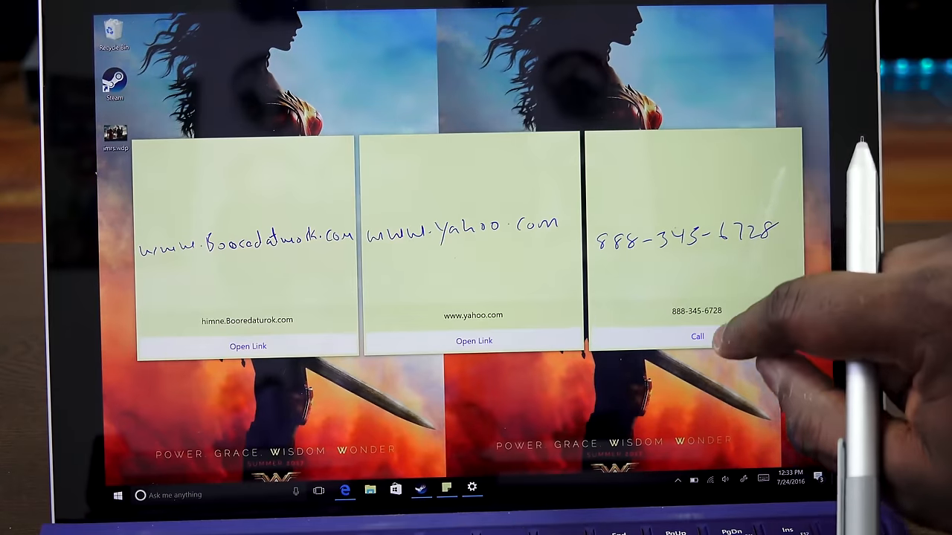
{"action": "left_click", "coordinate": [696, 336]}
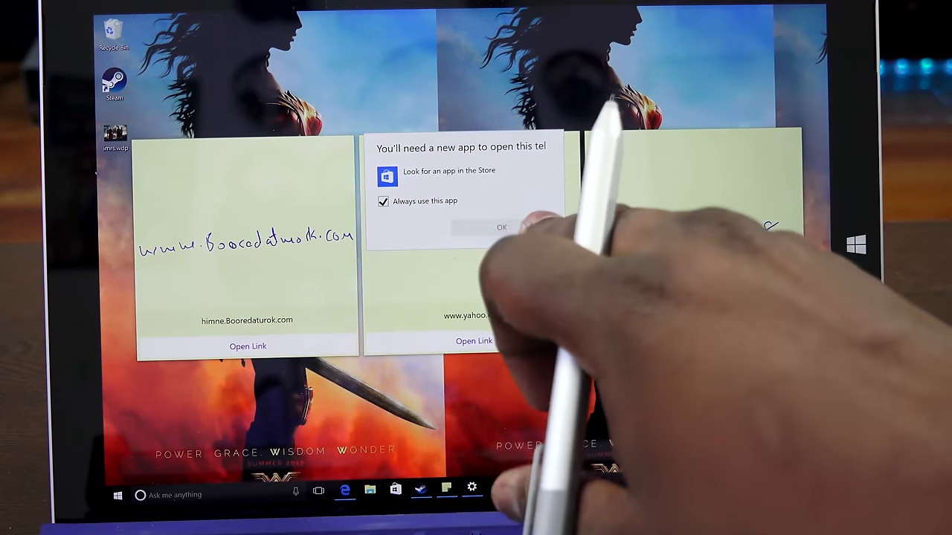
{"action": "left_click", "coordinate": [501, 228]}
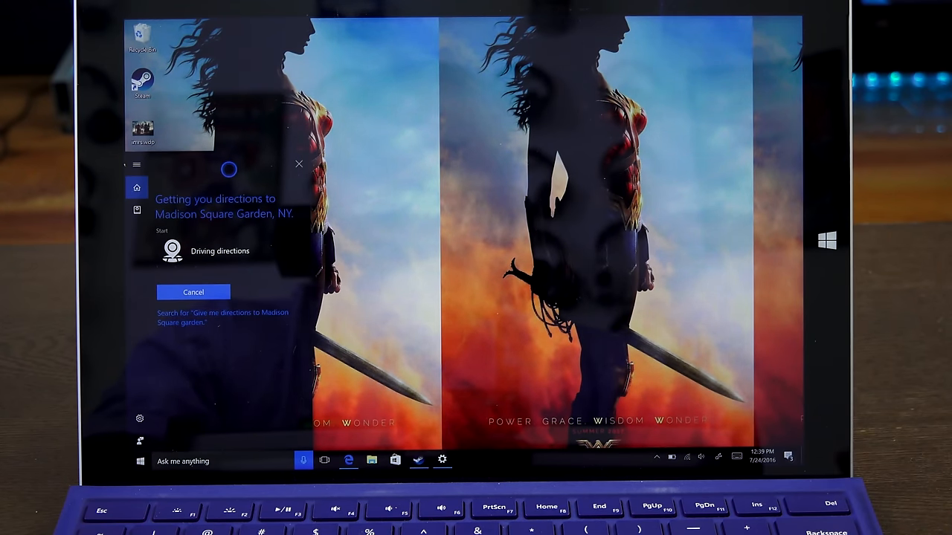
Get Cortana's Madison Square Garden route and open its notification on the phone.
{"action": "left_click", "coordinate": [172, 249]}
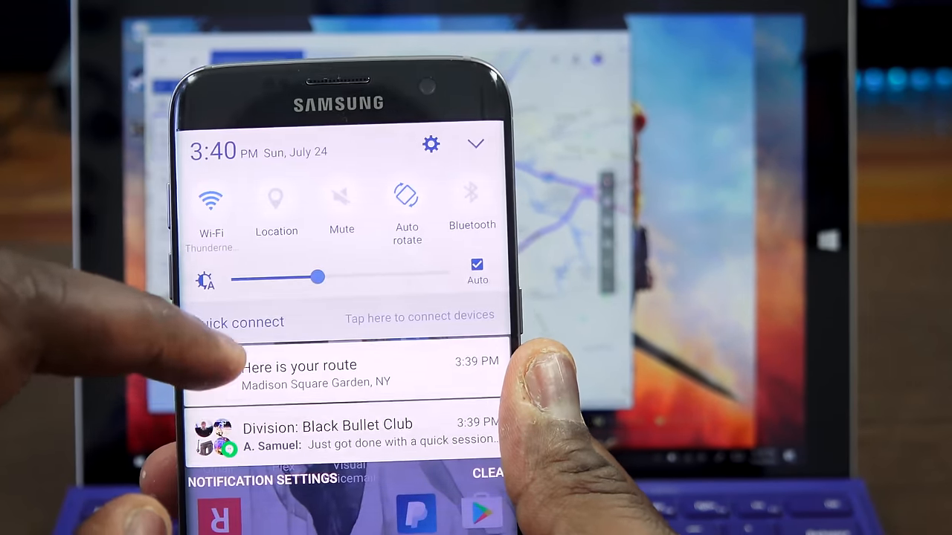
{"action": "left_click", "coordinate": [299, 366]}
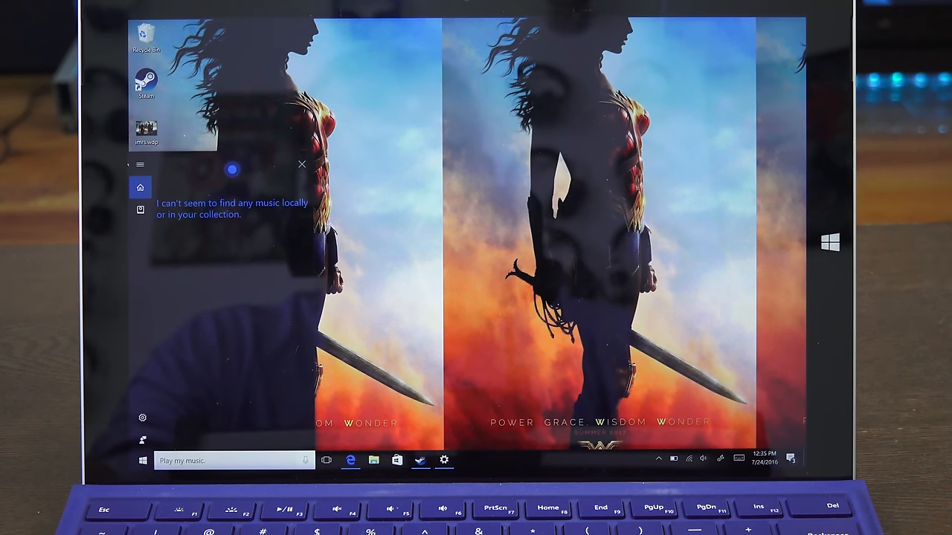
Ask Cortana 'what is my enterprise point' and then about a reminder for Nintendo points.
{"action": "left_click", "coordinate": [302, 164]}
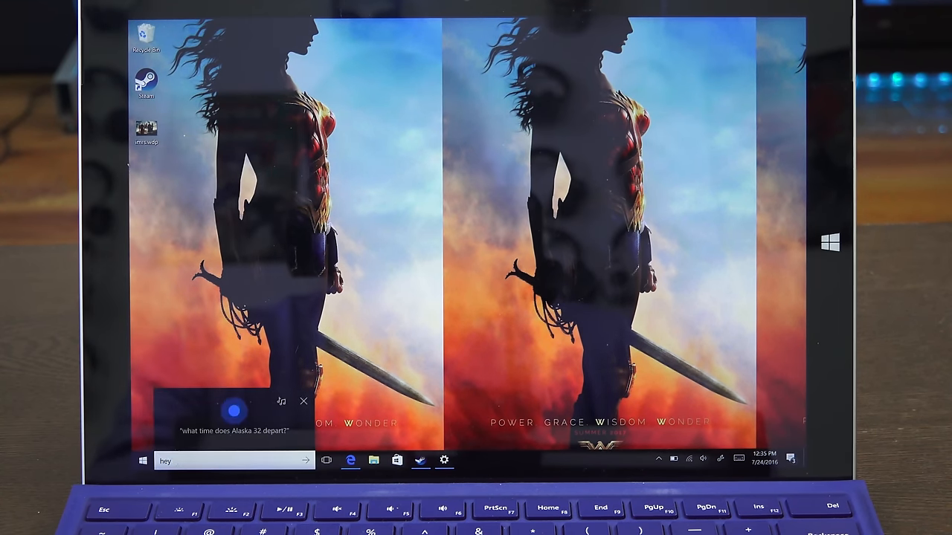
{"action": "type", "text": "what is my enterprise"}
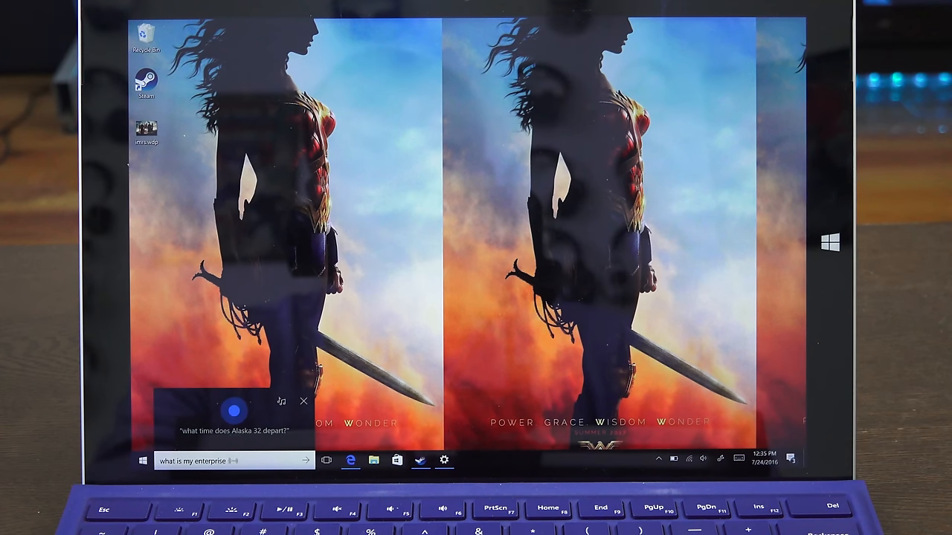
{"action": "type", "text": "point"}
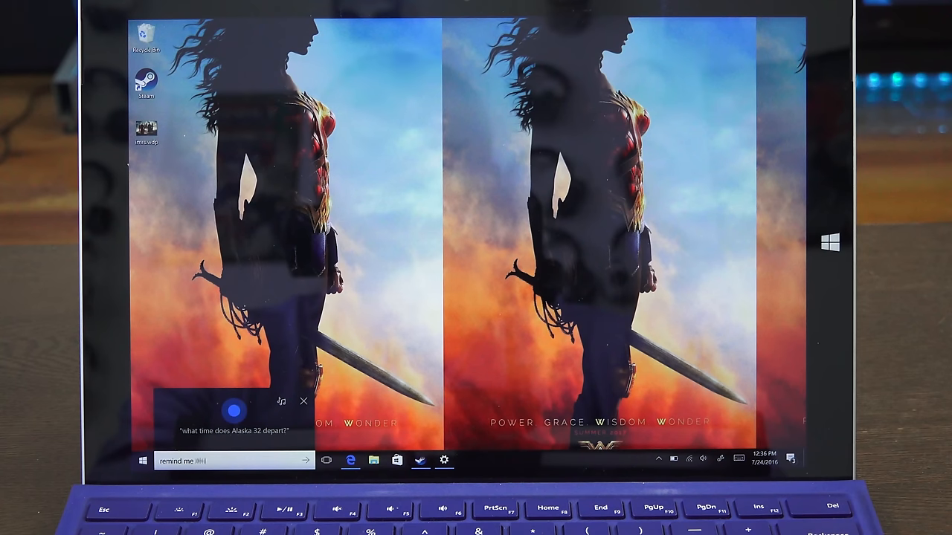
{"action": "type", "text": "about my nintendo points for"}
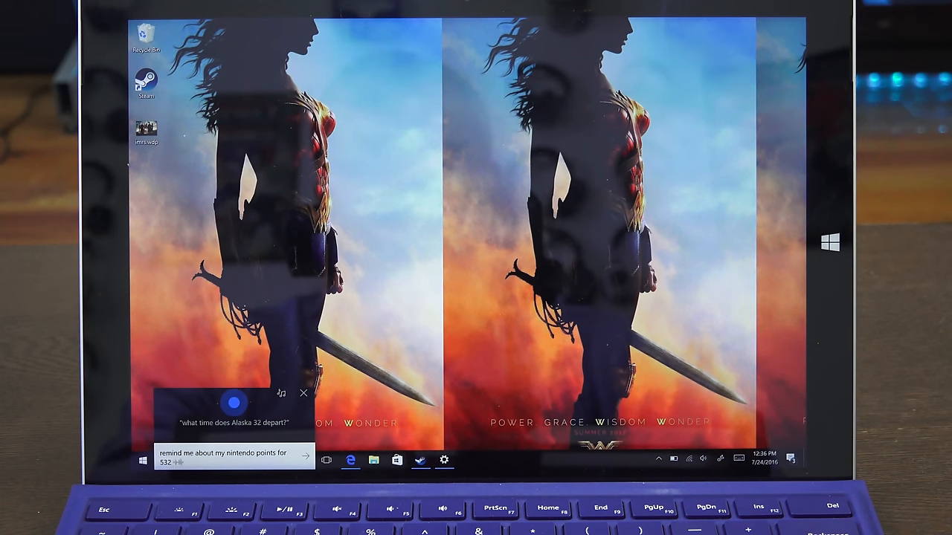
{"action": "type", "text": "817"}
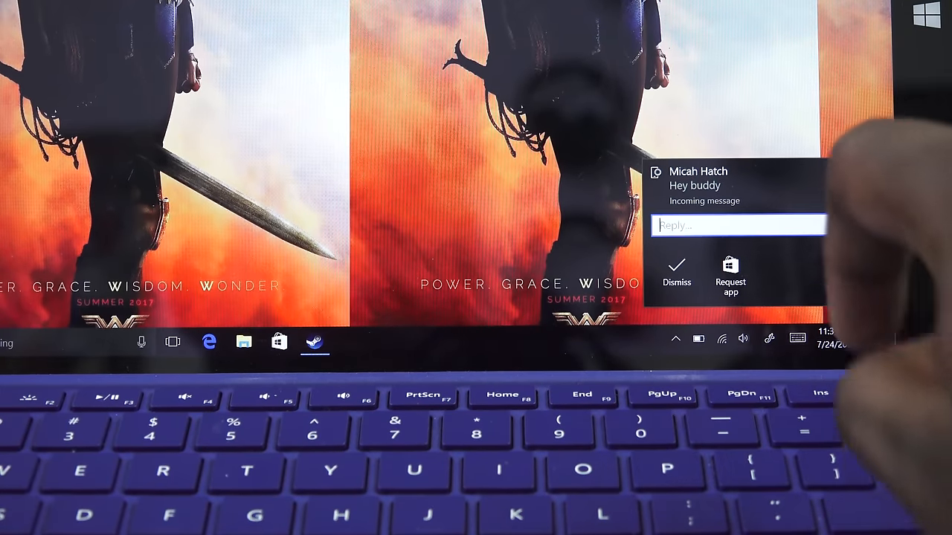
Reply 'replying from Surface' to the text message from its notification and start the next reply.
{"action": "type", "text": "whats up"}
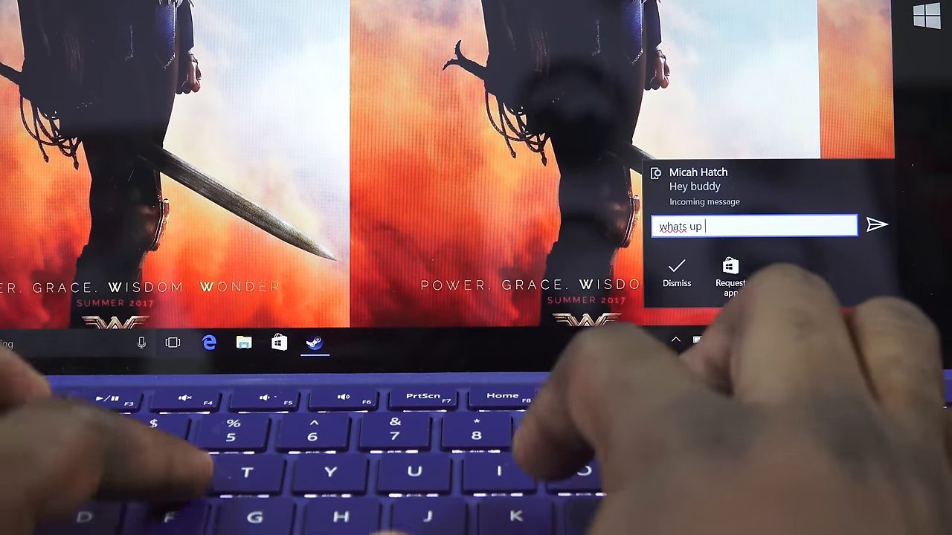
{"action": "type", "text": "replying"}
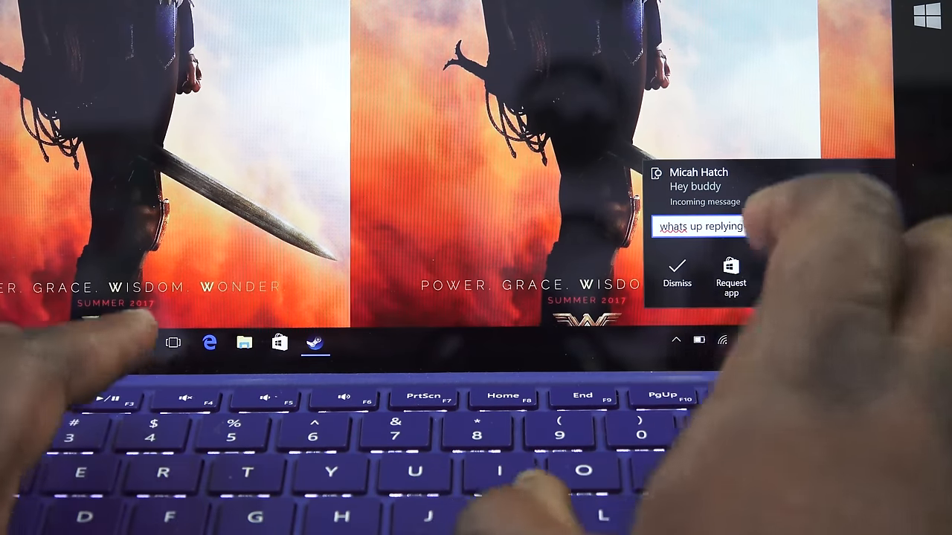
{"action": "type", "text": "from Surface pro 3"}
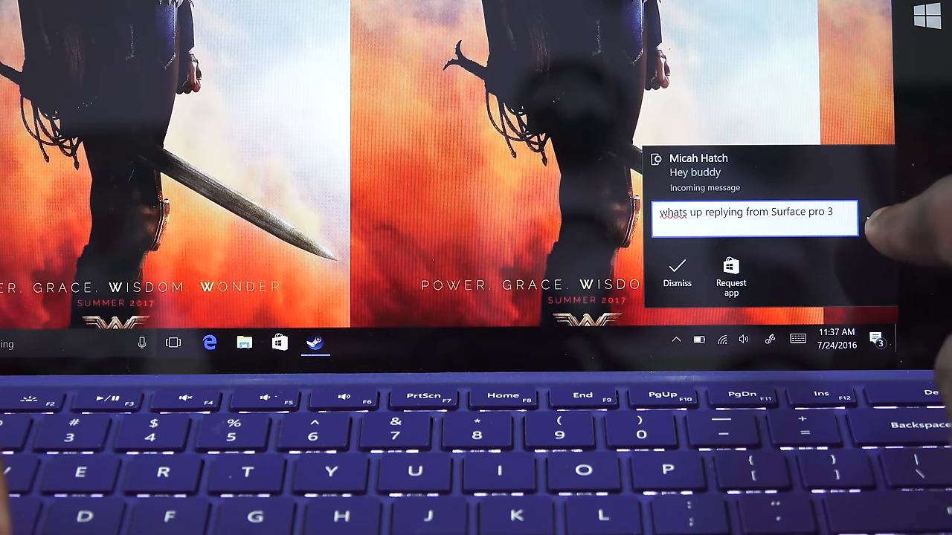
{"action": "left_click", "coordinate": [881, 223]}
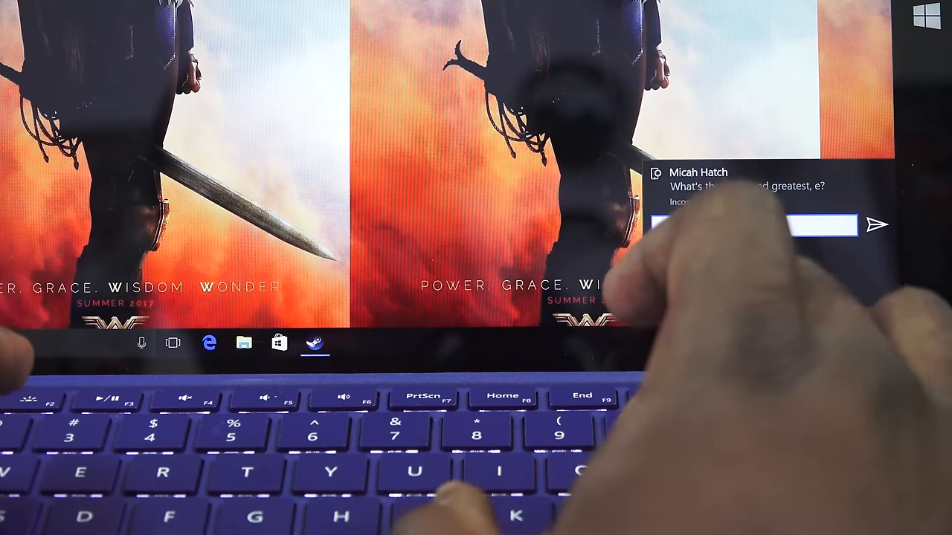
{"action": "type", "text": "you"}
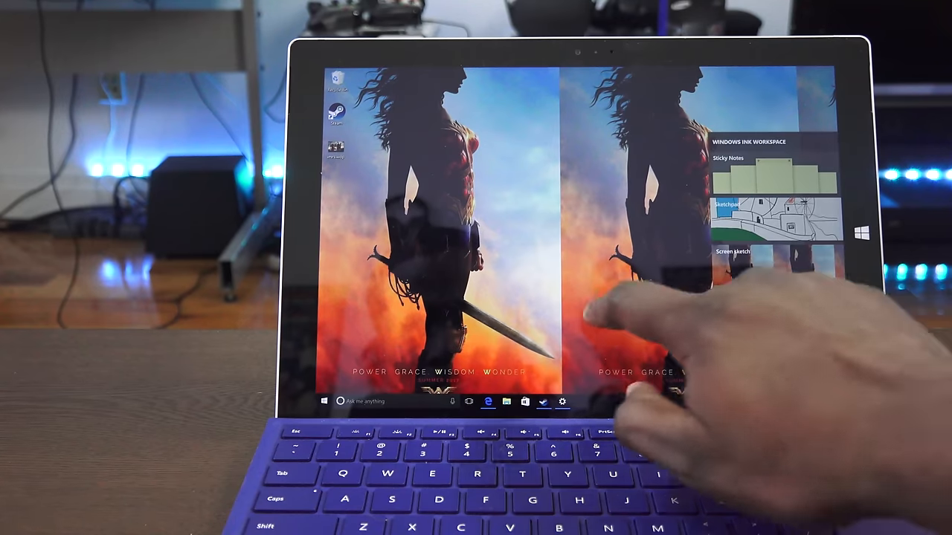
Bring up the Windows Ink Workspace panel from the taskbar pen icon.
{"action": "left_click", "coordinate": [324, 402]}
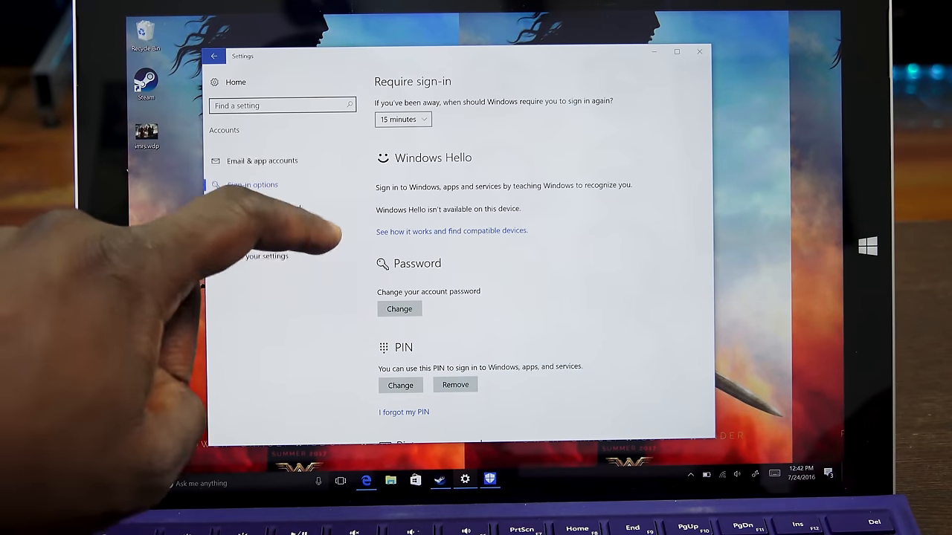
Scroll the sign-in options to the Windows Hello section, shown as unavailable.
{"action": "scroll", "scroll_direction": "down", "scroll_amount": 3}
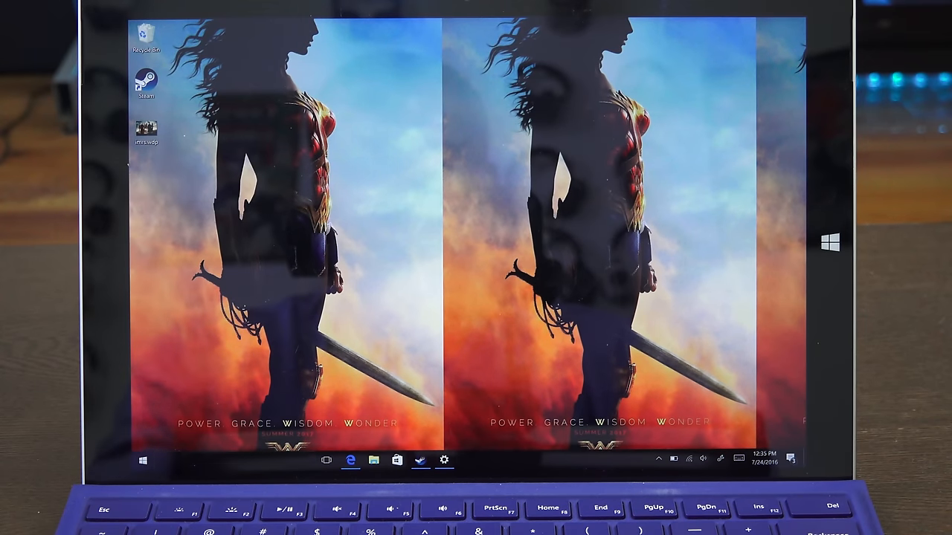
Start a Cortana query asking for a reminder about Nintendo points.
{"action": "left_click", "coordinate": [143, 461]}
{"action": "type", "text": "remind me about my"}
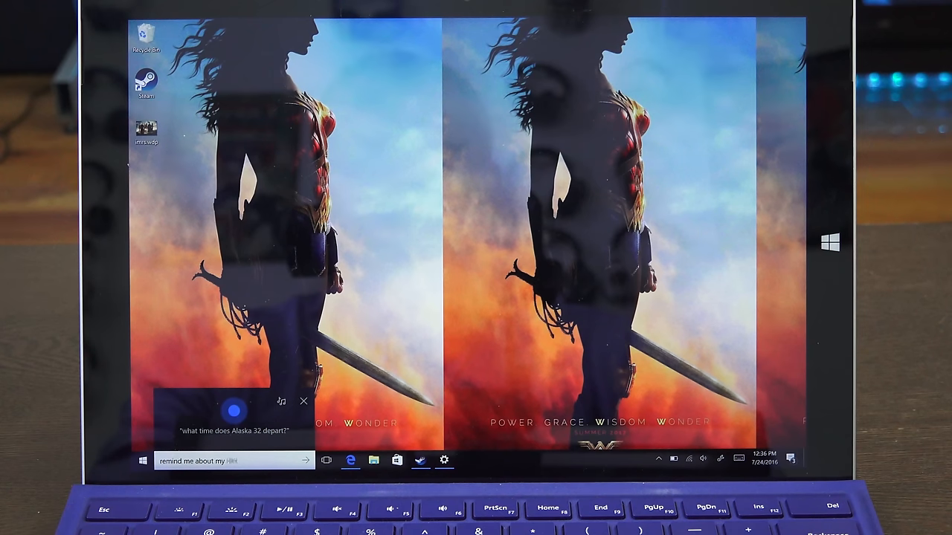
{"action": "type", "text": "nintendo"}
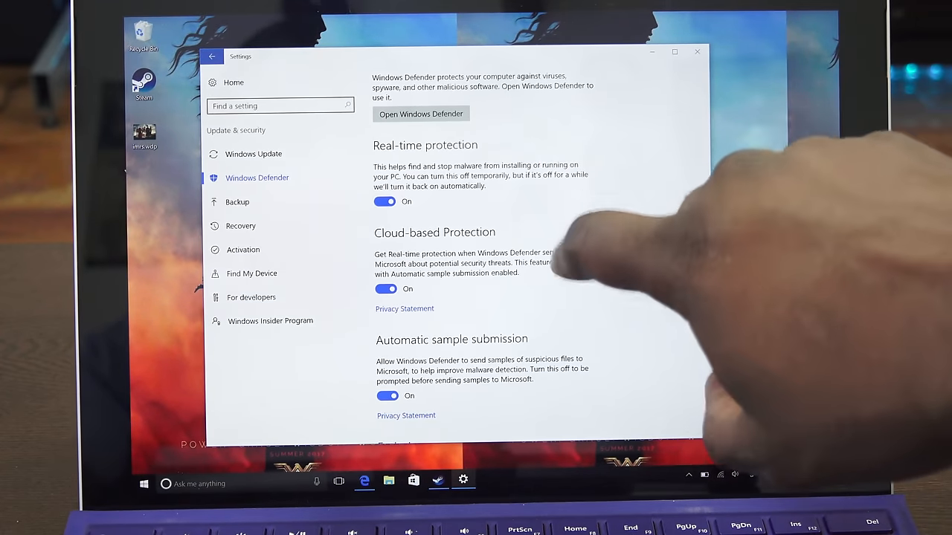
Review Windows Defender's protection settings, launch the Defender app and close it again.
{"action": "scroll", "scroll_direction": "down", "scroll_amount": 3}
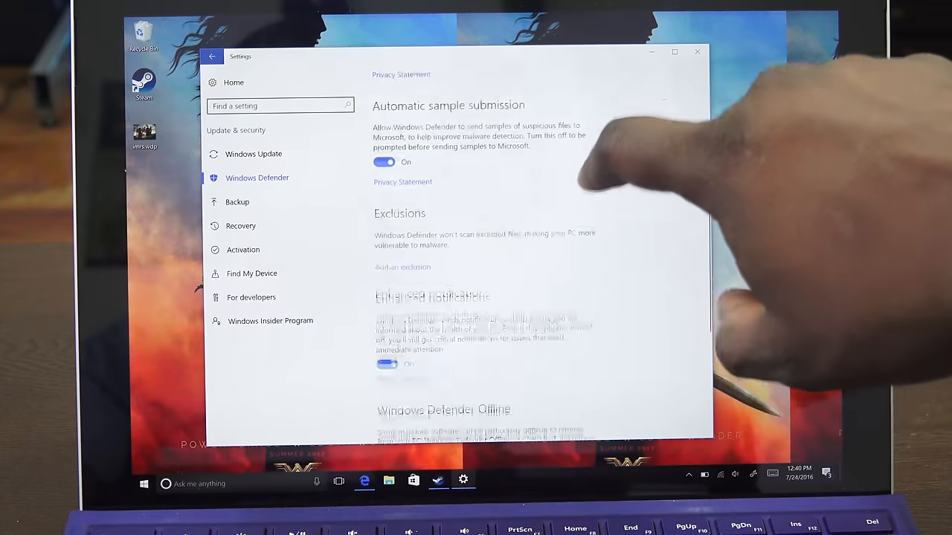
{"action": "scroll", "scroll_direction": "down", "scroll_amount": 3}
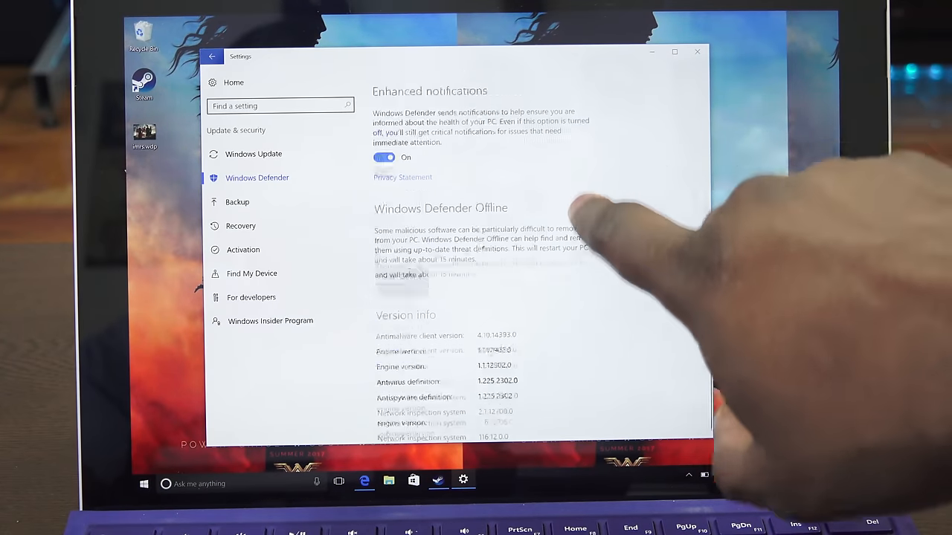
{"action": "scroll", "scroll_direction": "up", "scroll_amount": 3}
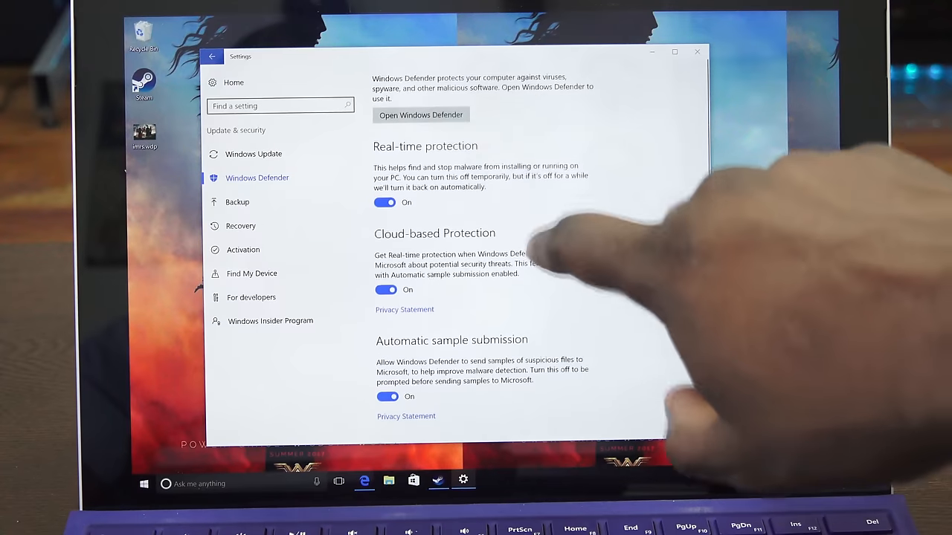
{"action": "left_click", "coordinate": [421, 115]}
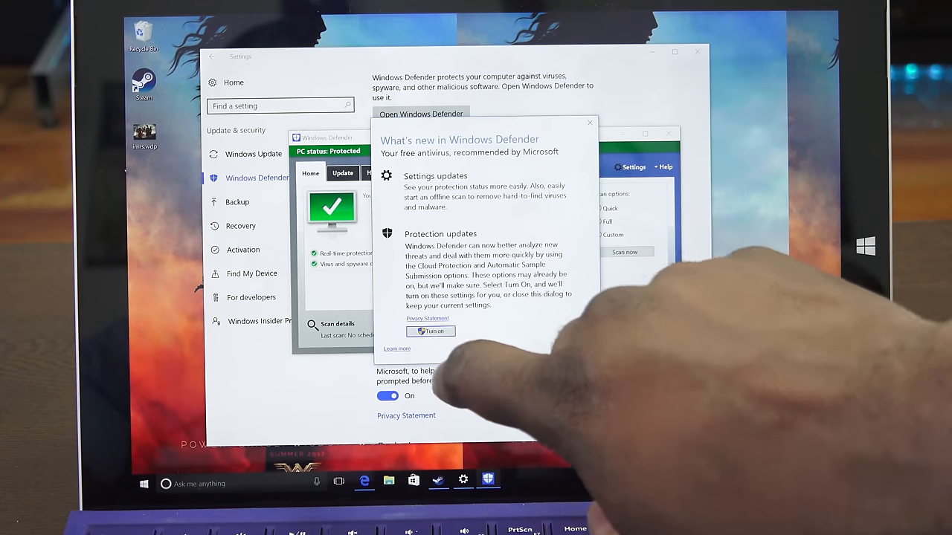
{"action": "left_click", "coordinate": [589, 122]}
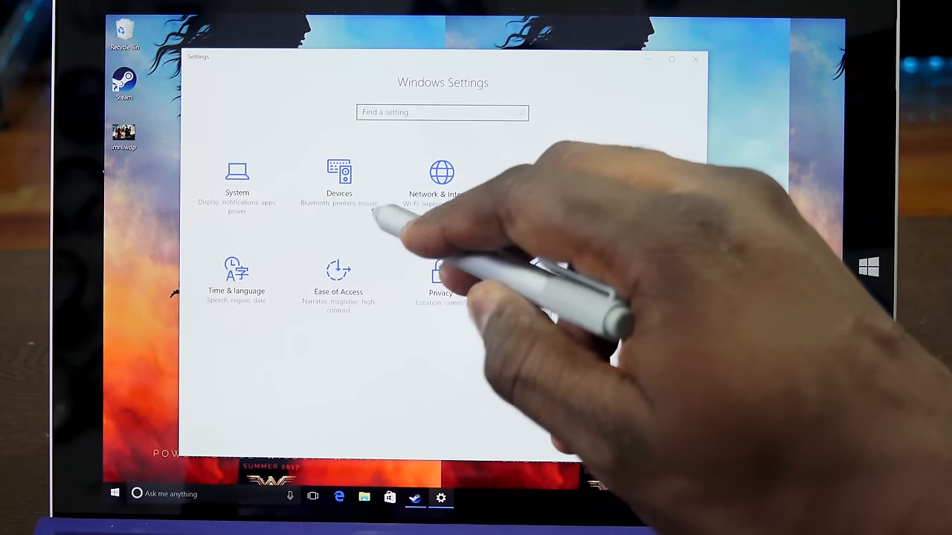
Go to the Devices settings for printers and scanners.
{"action": "left_click", "coordinate": [339, 179]}
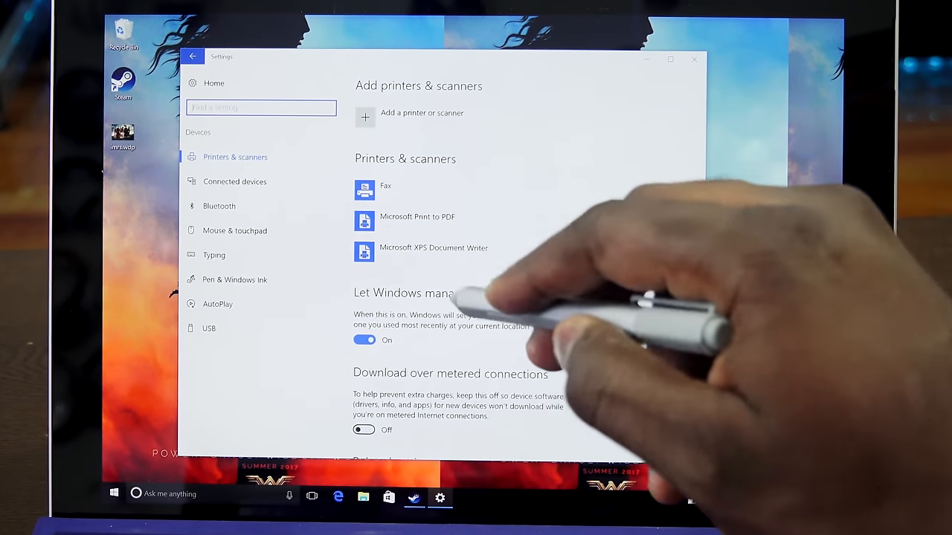